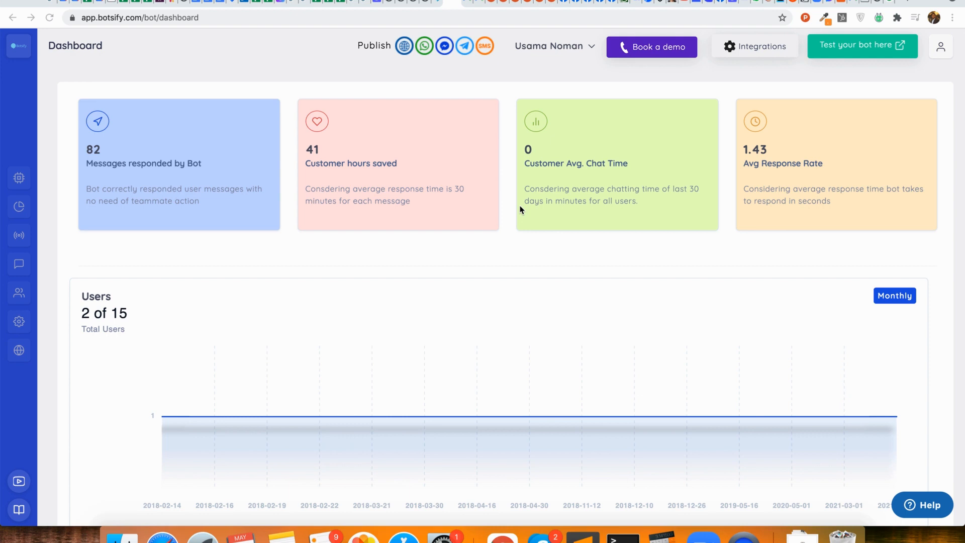
mouse_move(924, 112)
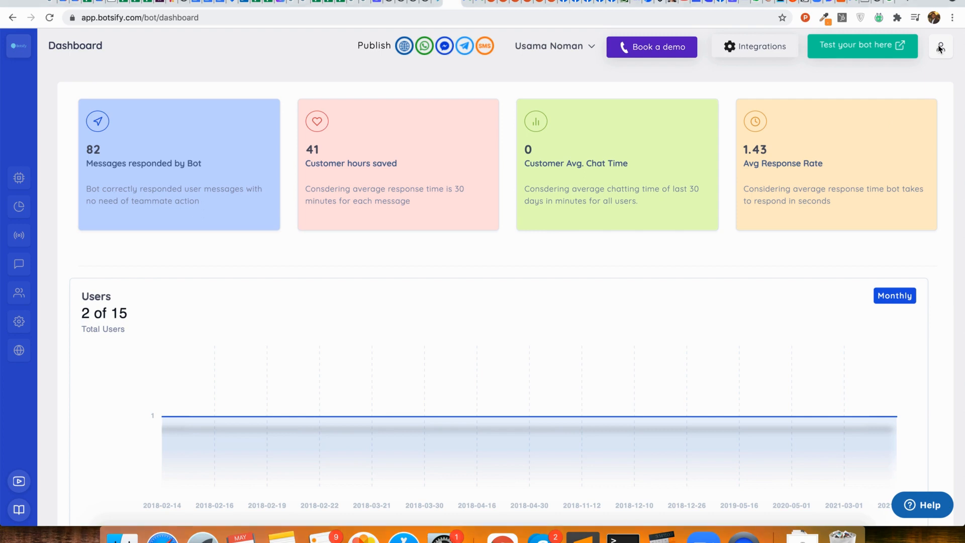
Choose Whitelabel from the profile menu on the Botsify dashboard
click(940, 46)
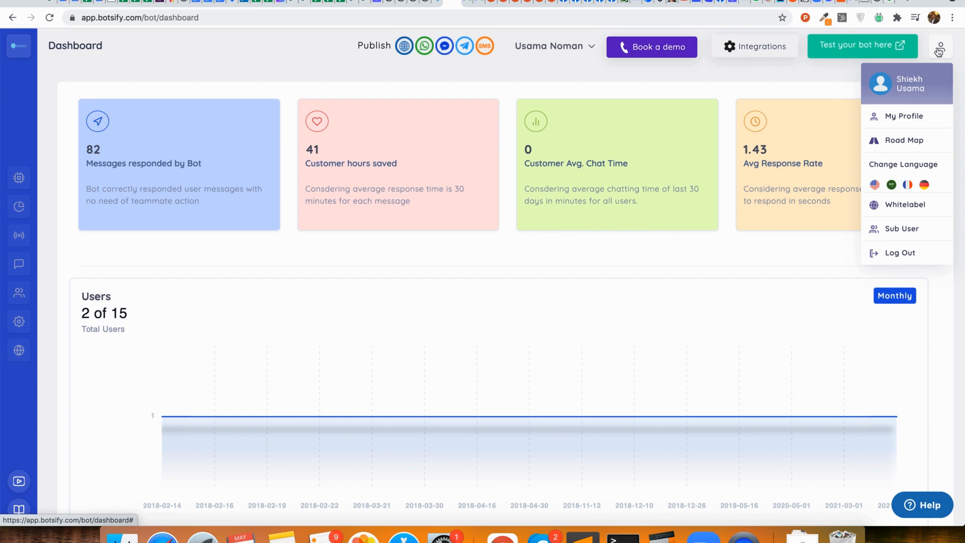
mouse_move(905, 204)
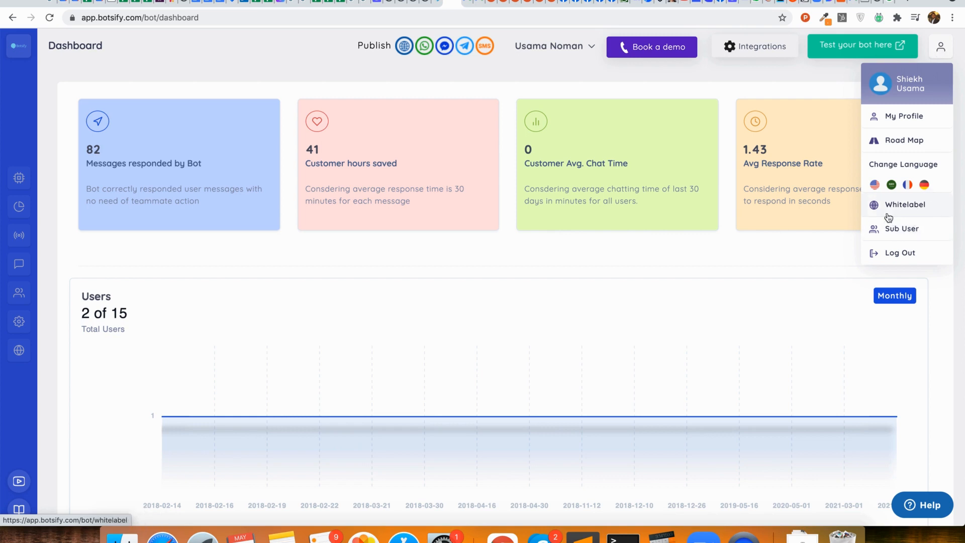
mouse_move(902, 207)
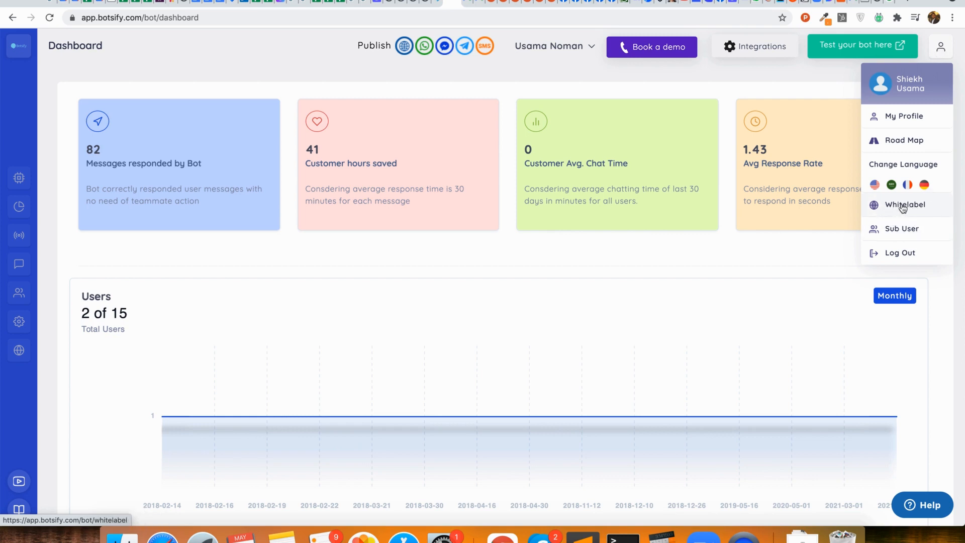
click(904, 205)
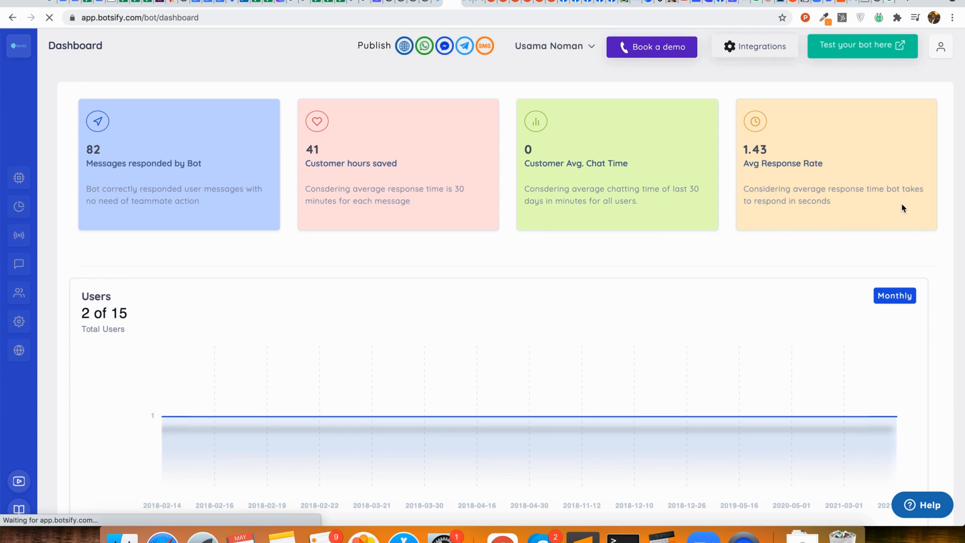
Scroll through the whitelabel Fields form and back to the top
click(19, 321)
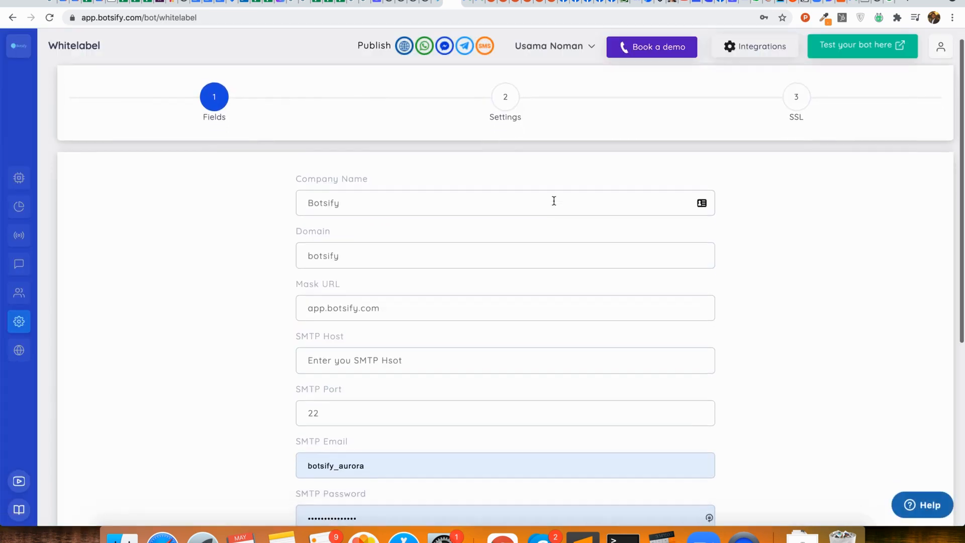
scroll(down, 3)
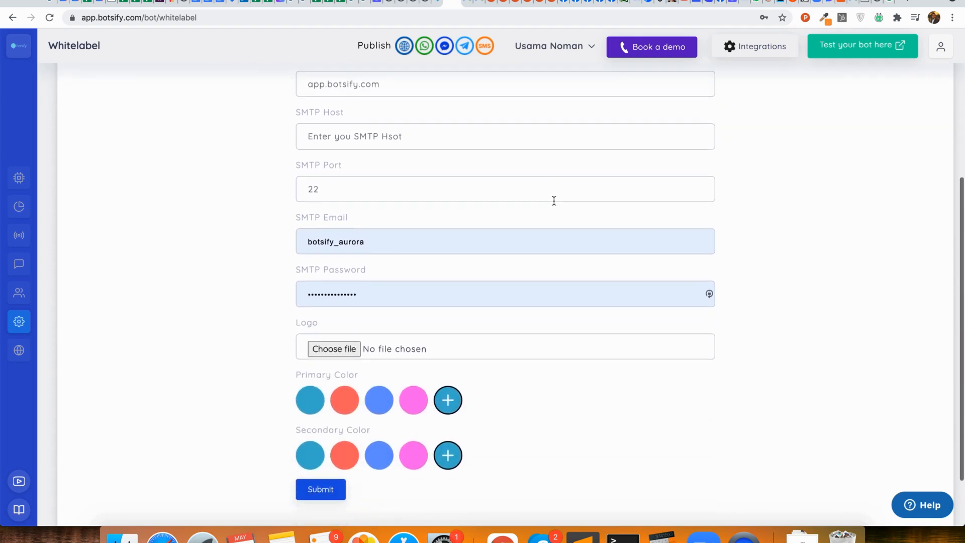
scroll(up, 3)
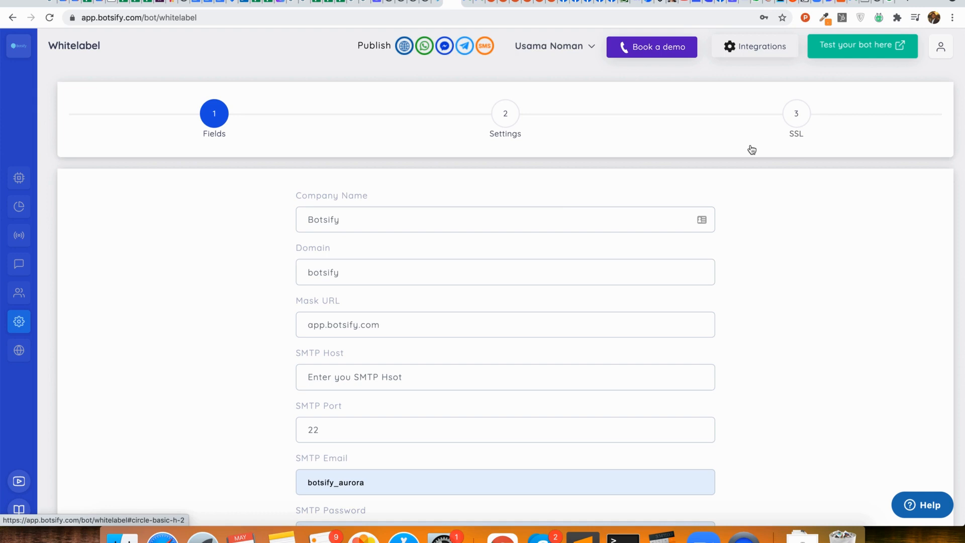
mouse_move(782, 136)
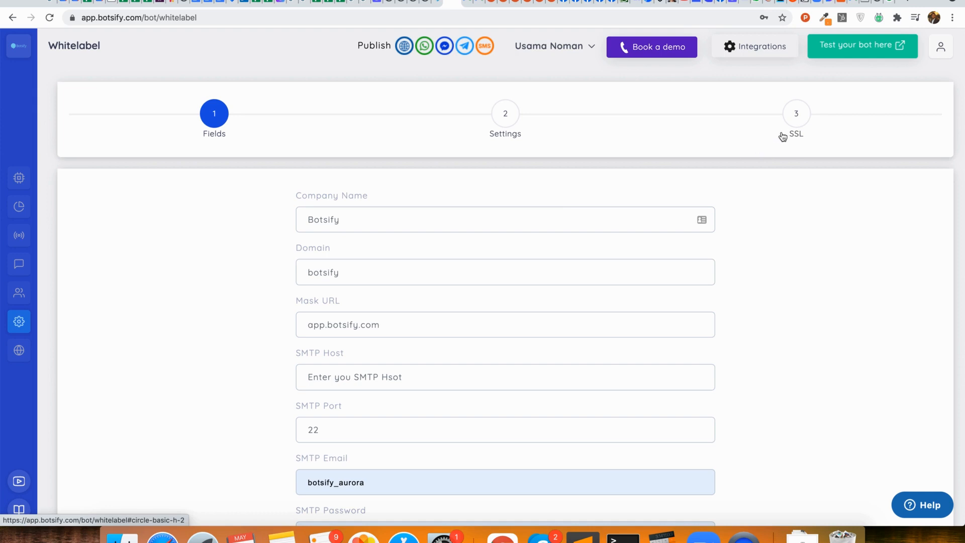
mouse_move(828, 245)
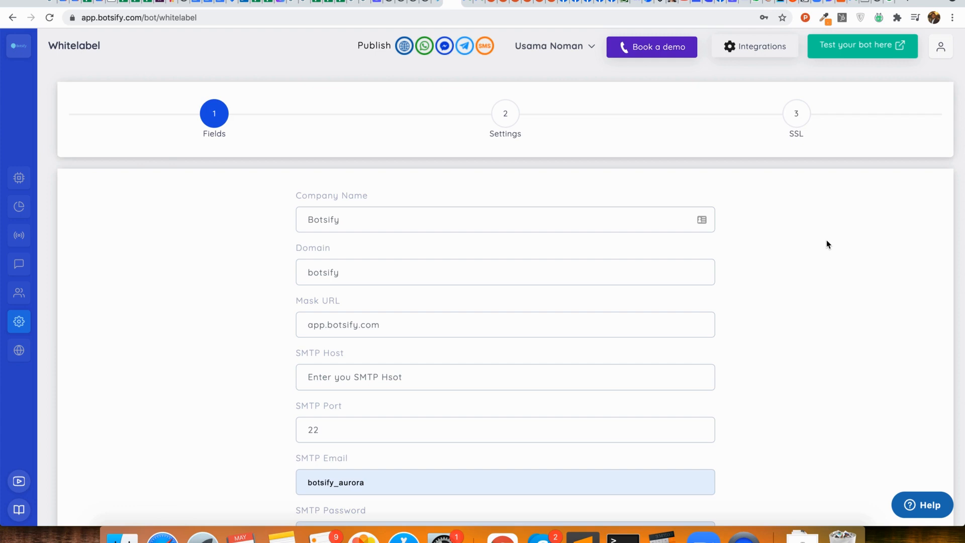
mouse_move(886, 3)
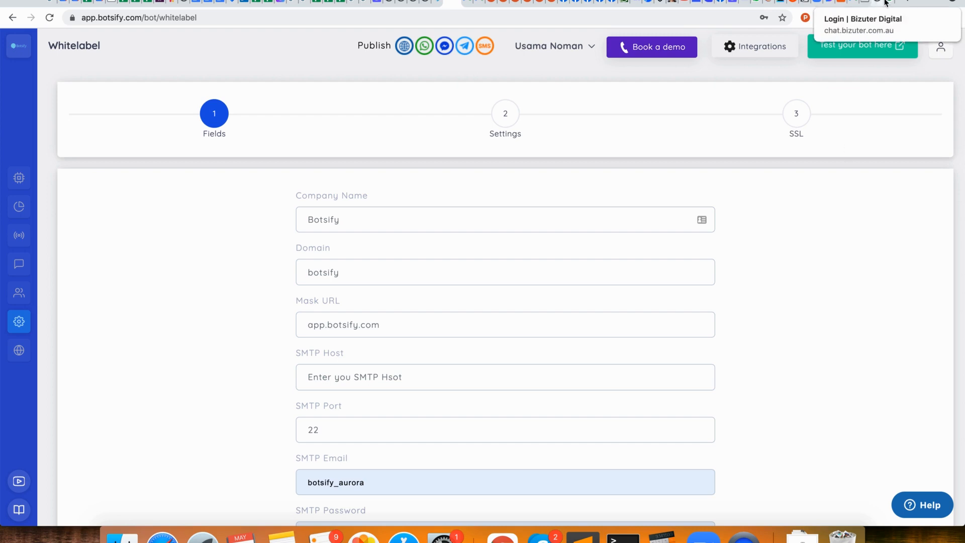
click(869, 24)
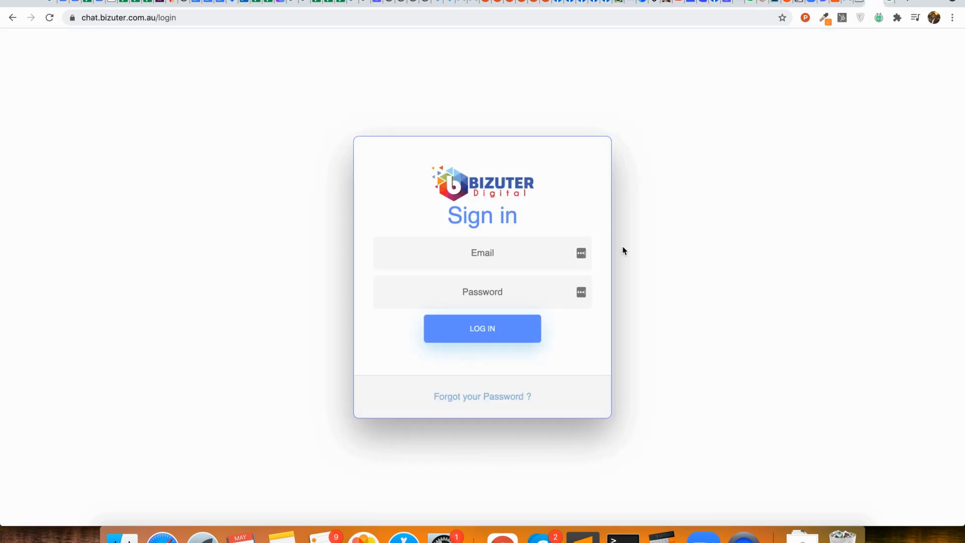
mouse_move(542, 360)
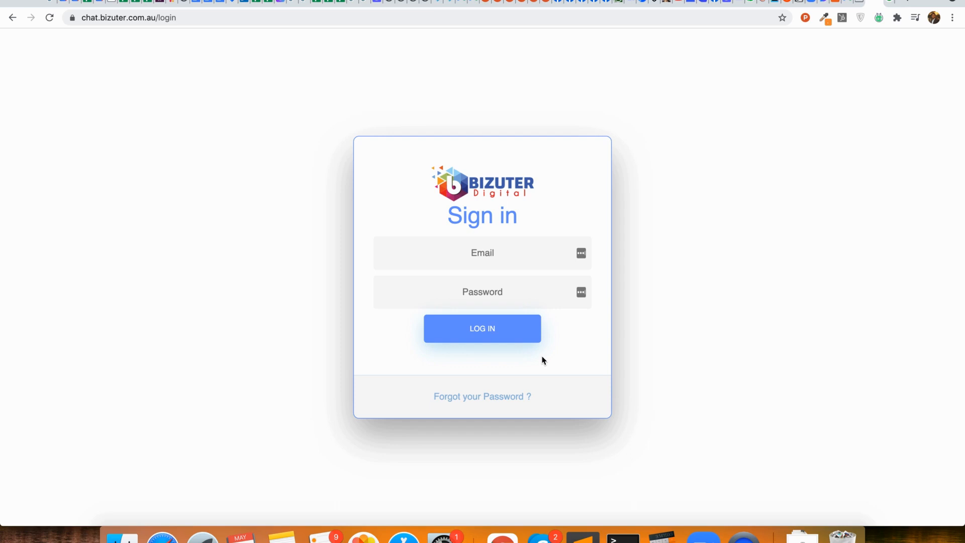
mouse_move(448, 3)
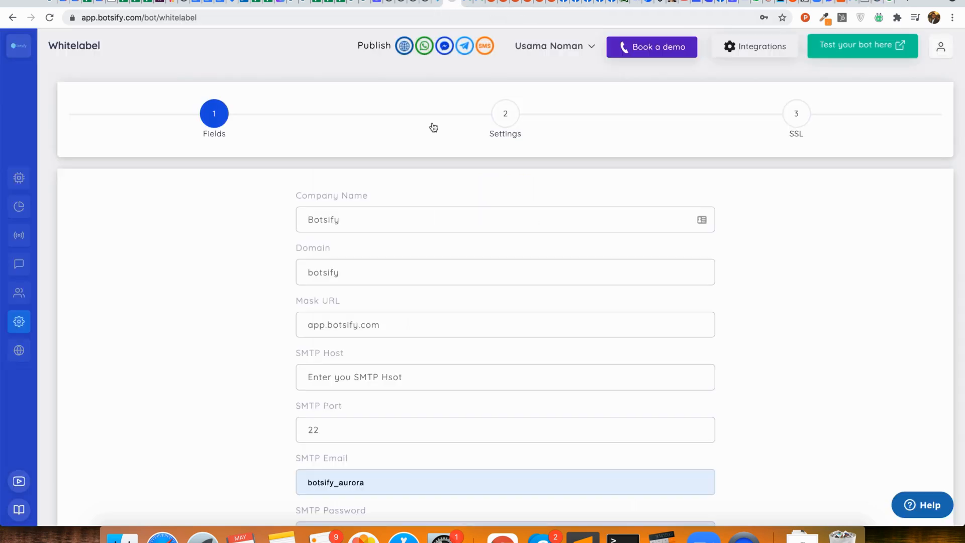
Open and dismiss the profile menu, returning to the Bizuter Digital sign-in tab
click(941, 46)
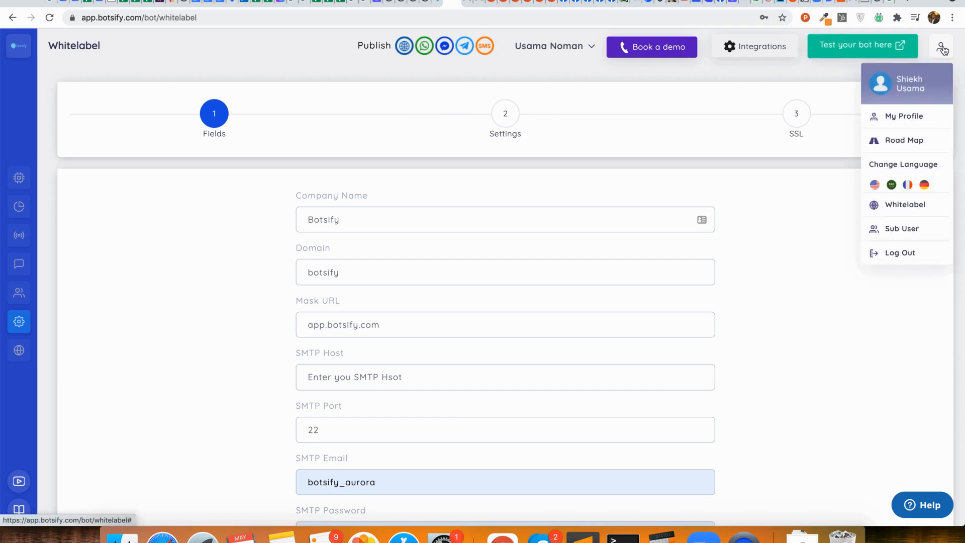
click(796, 231)
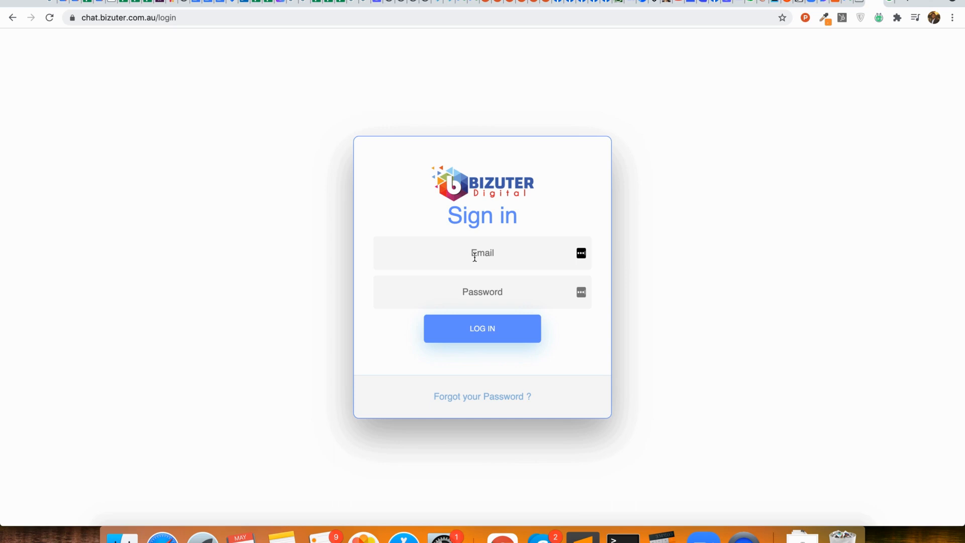
Return from the Bizuter Digital sign-in page toward the Botsify Whitelabel tab
click(482, 328)
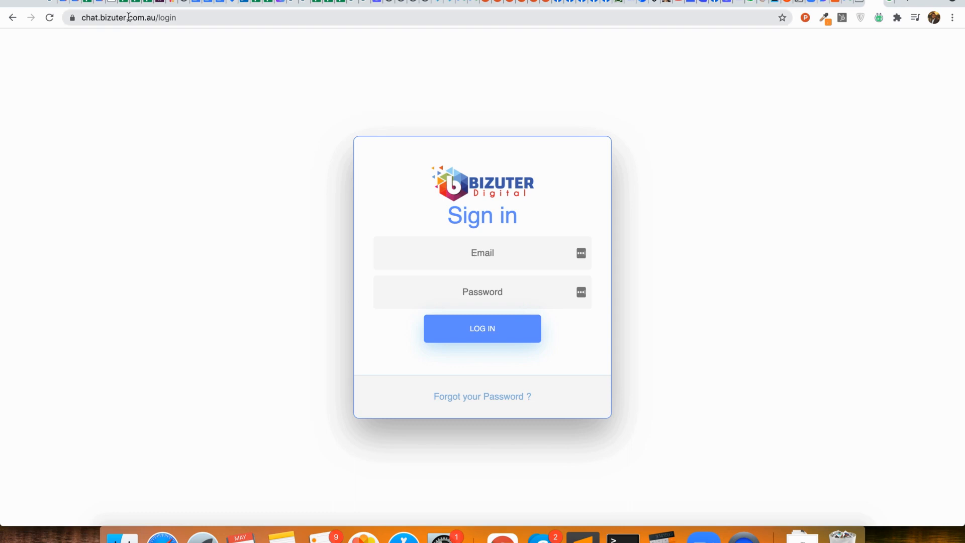
mouse_move(88, 17)
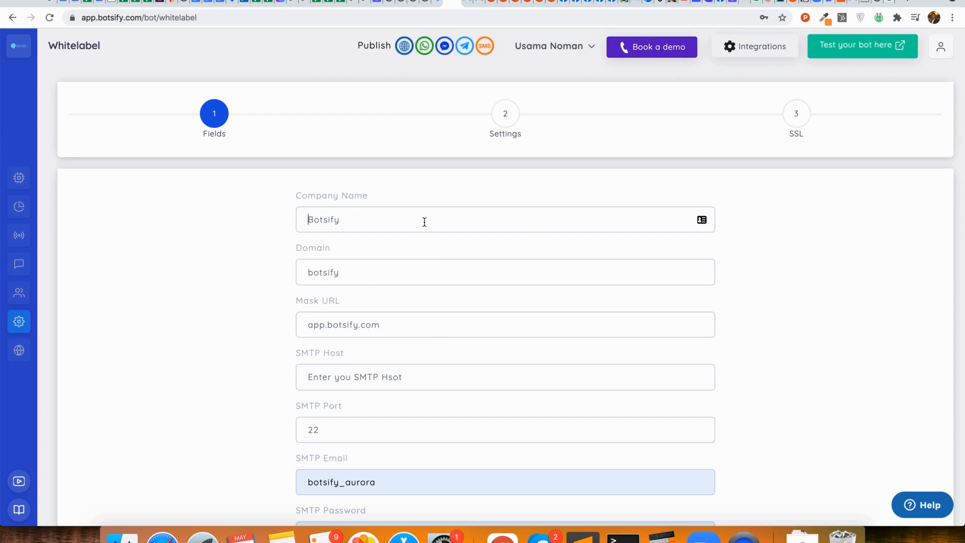
Fill company name SaaS Bakers, domain SaaSBakers.com and mask URL chatbot.saasbakers.com
text(Saa)
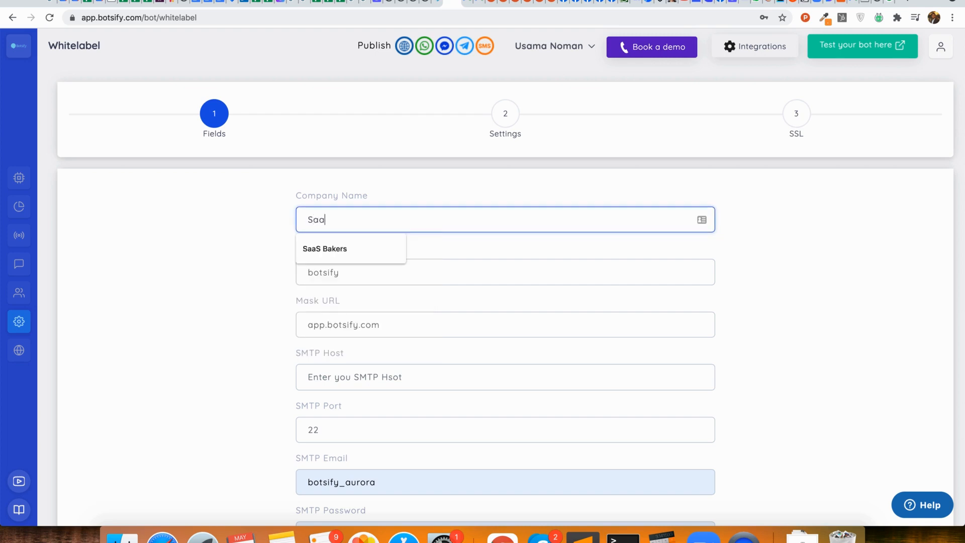
click(325, 249)
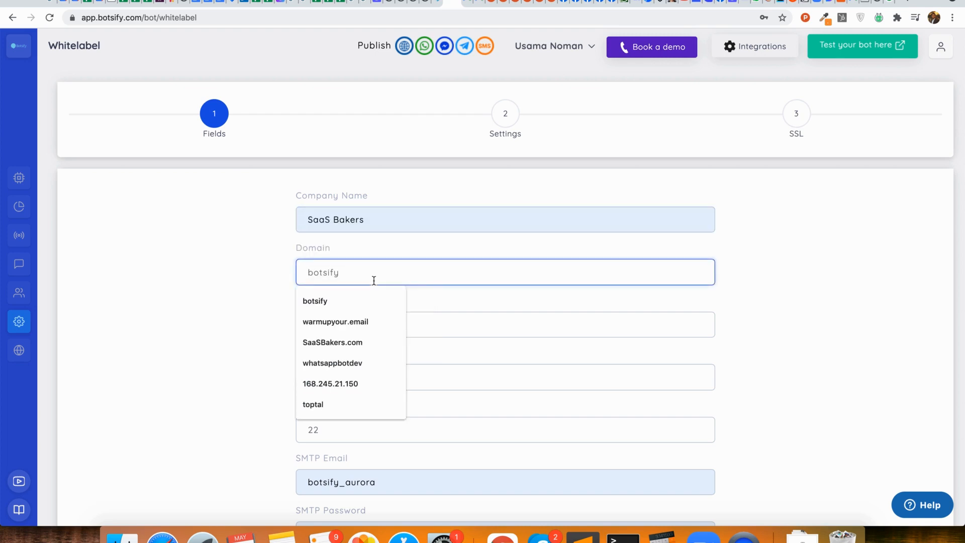
click(332, 342)
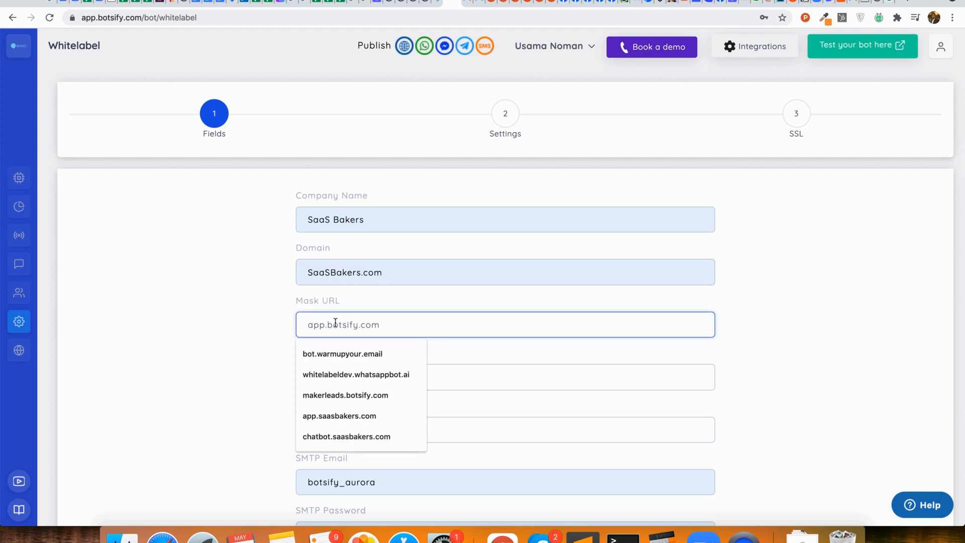
text(chatbot)
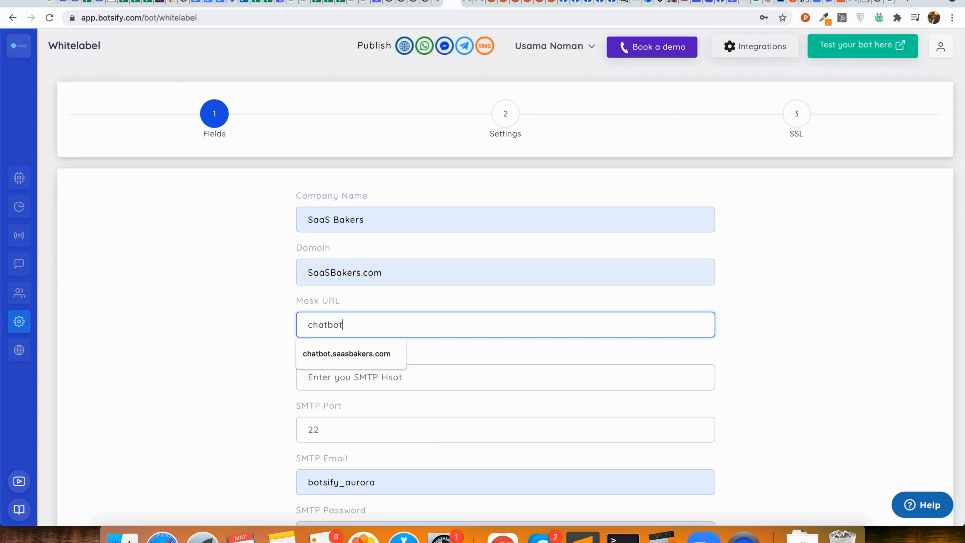
click(346, 353)
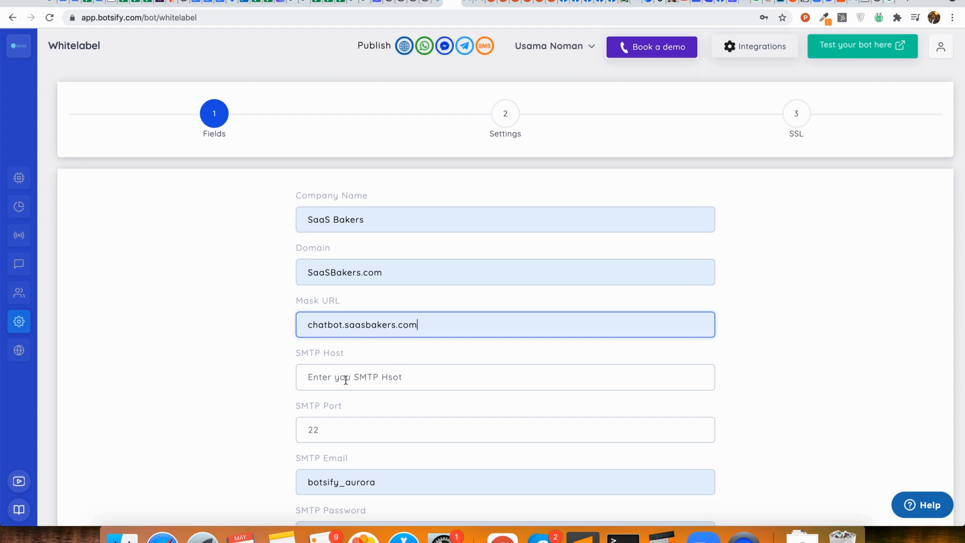
scroll(down, 3)
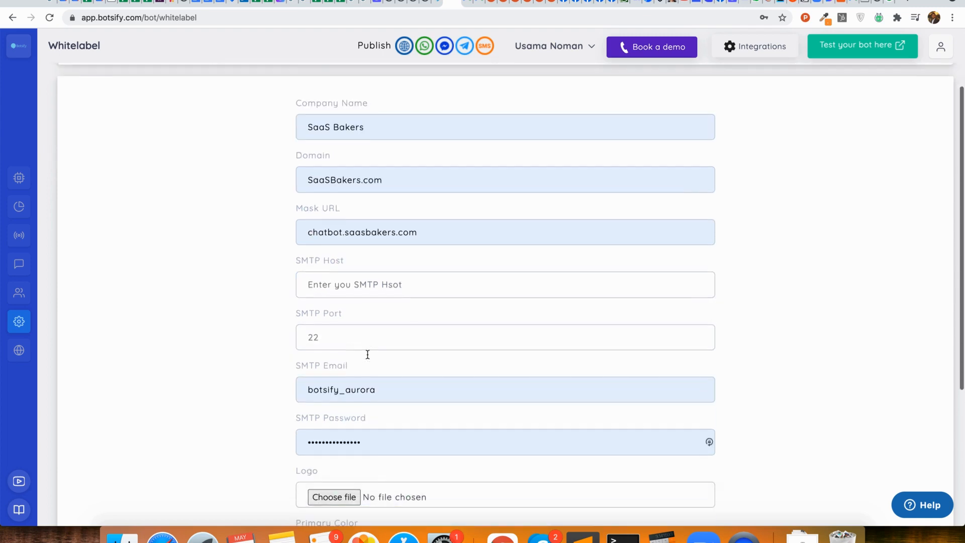
scroll(down, 3)
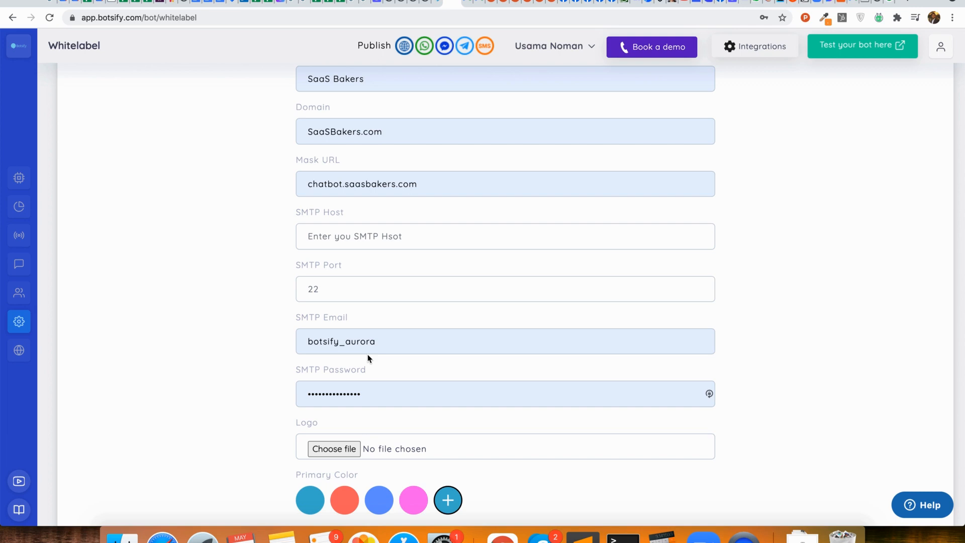
scroll(up, 3)
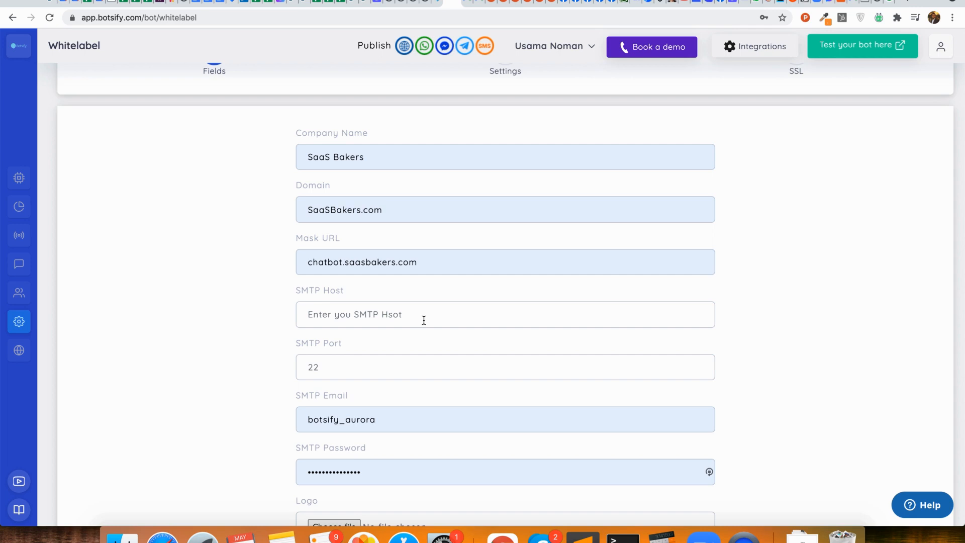
Set SMTP host to smtp.gmail.com and begin changing the port to 587
click(423, 314)
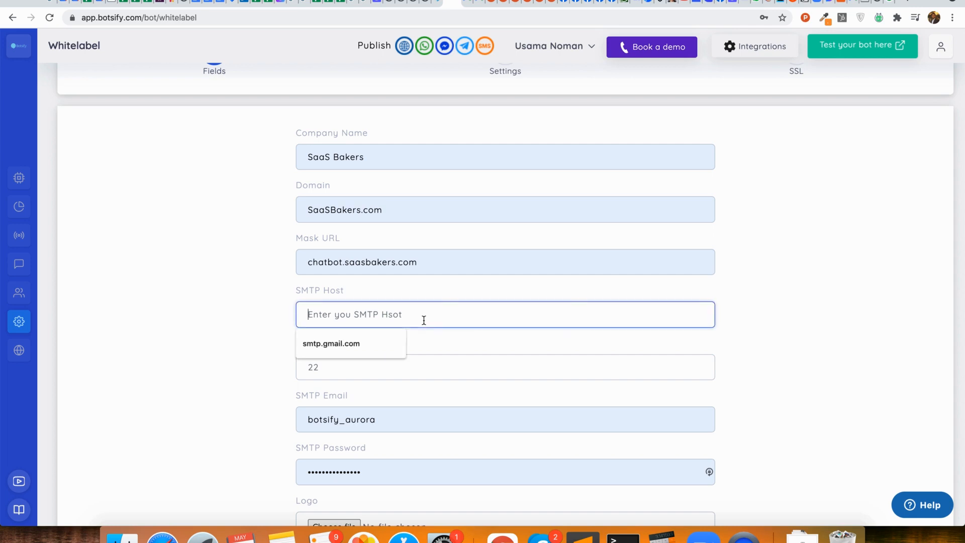
click(331, 343)
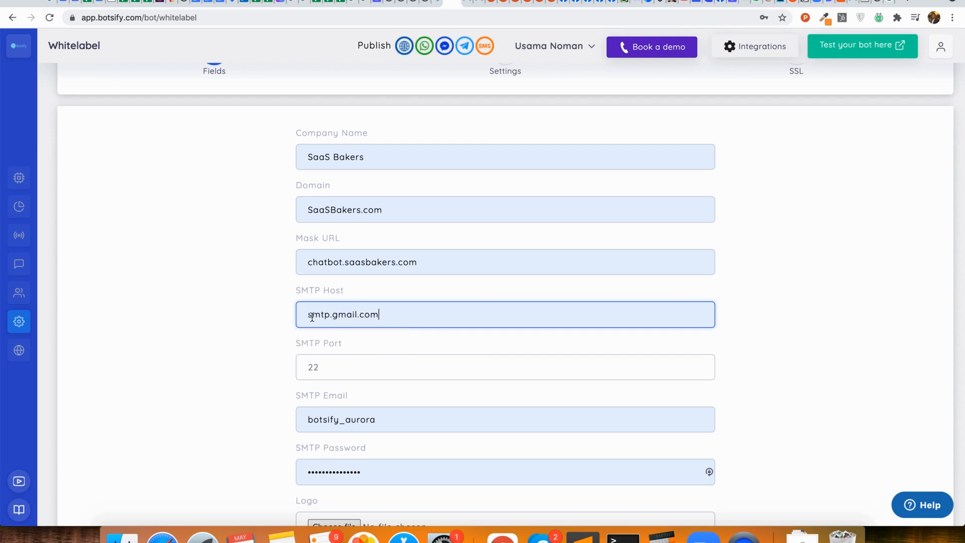
mouse_move(387, 316)
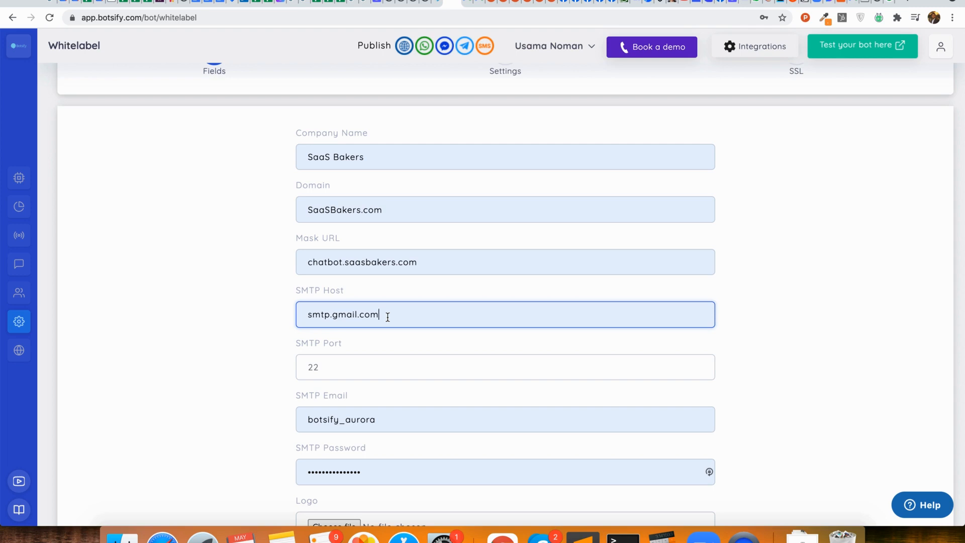
click(343, 367)
text(587)
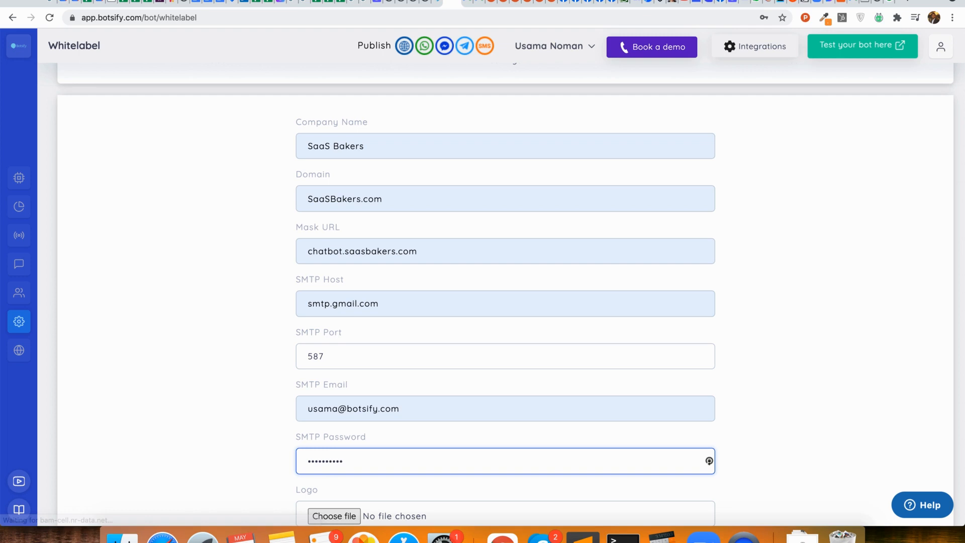
Attach baker.png as the whitelabel logo
scroll(down, 3)
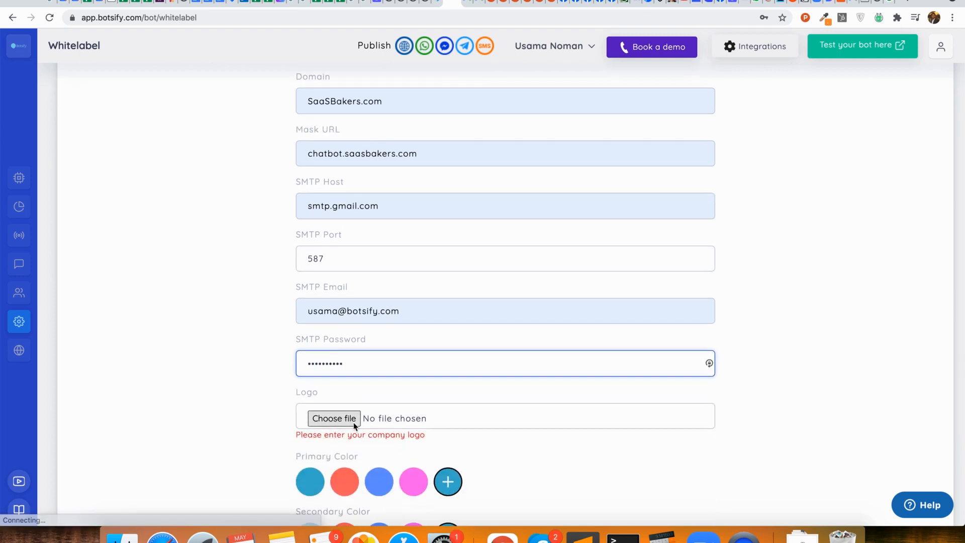
click(334, 418)
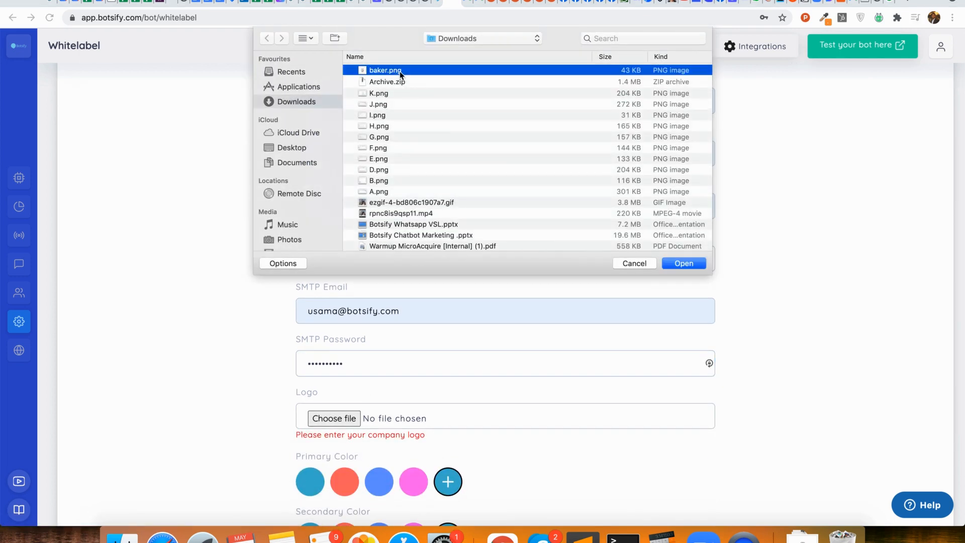
click(683, 263)
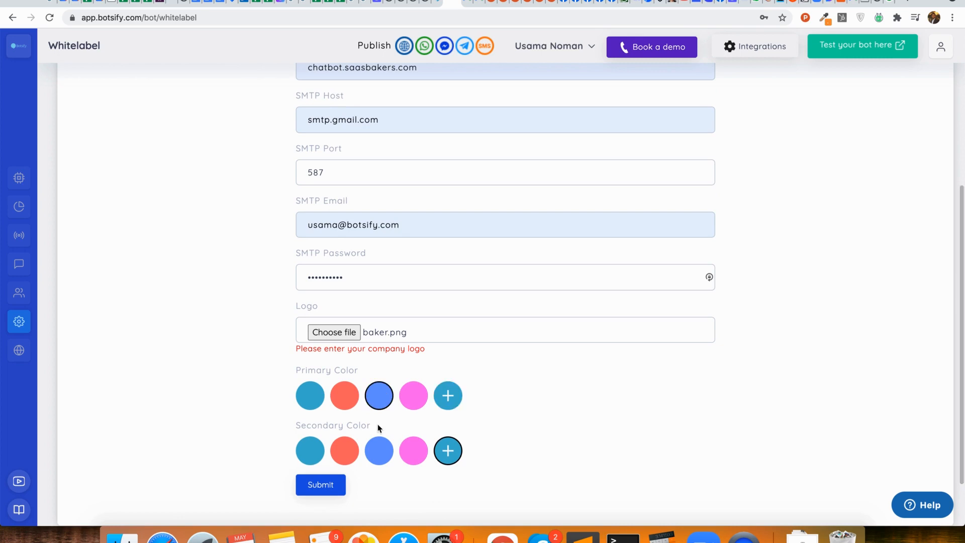
Pick coral as the secondary colour and submit the whitelabel fields
click(320, 484)
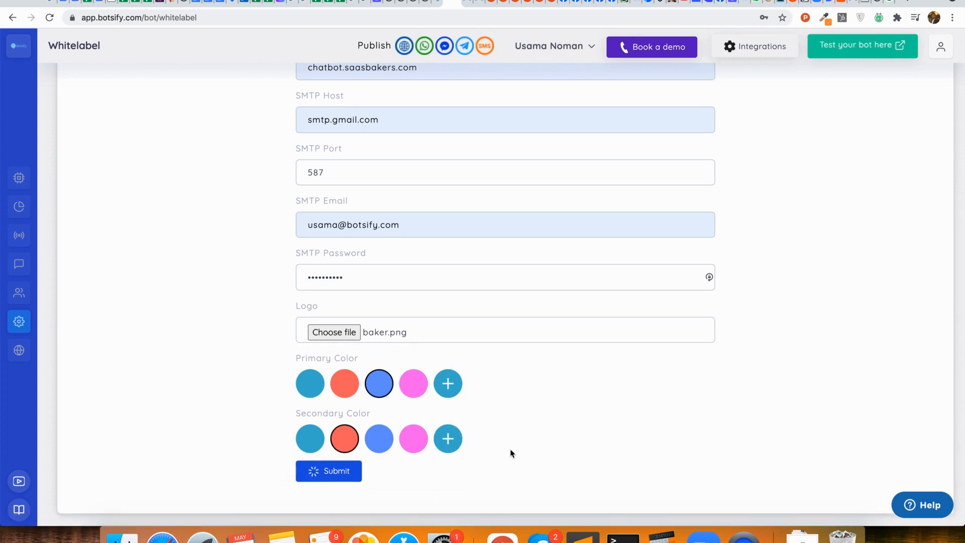
click(328, 470)
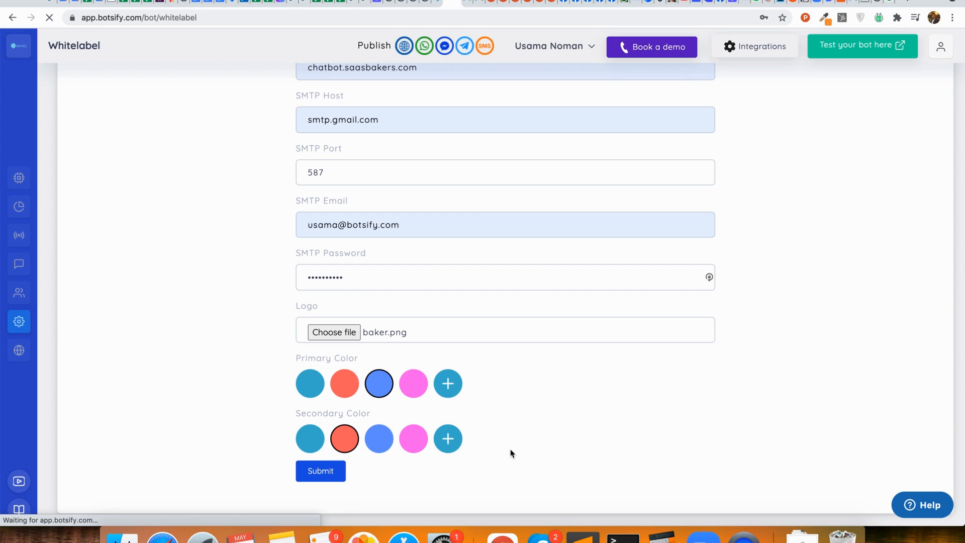
click(320, 471)
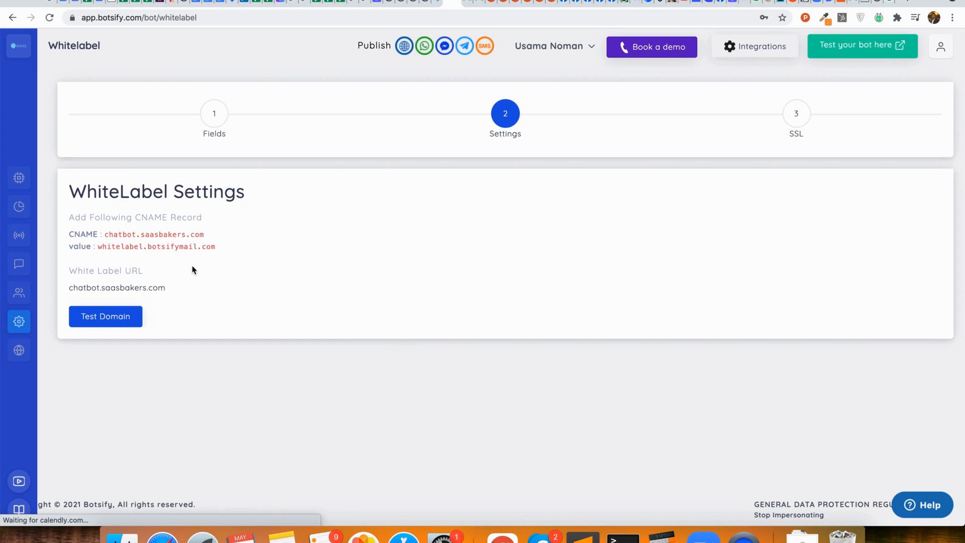
mouse_move(121, 247)
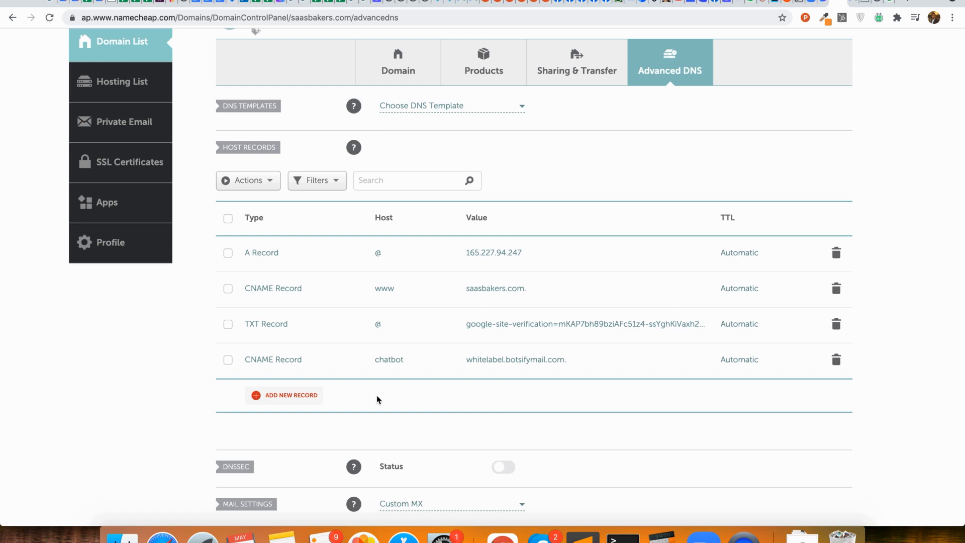
mouse_move(311, 397)
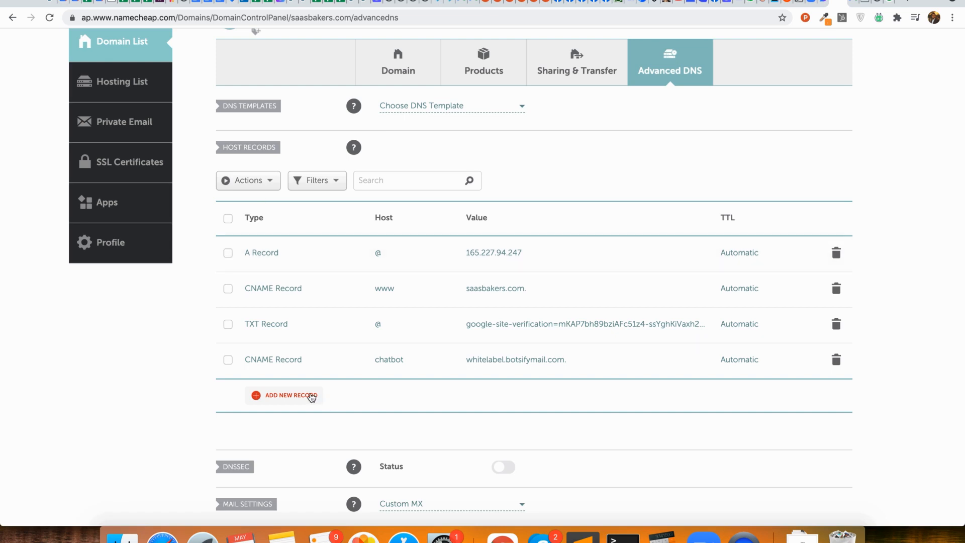
mouse_move(260, 364)
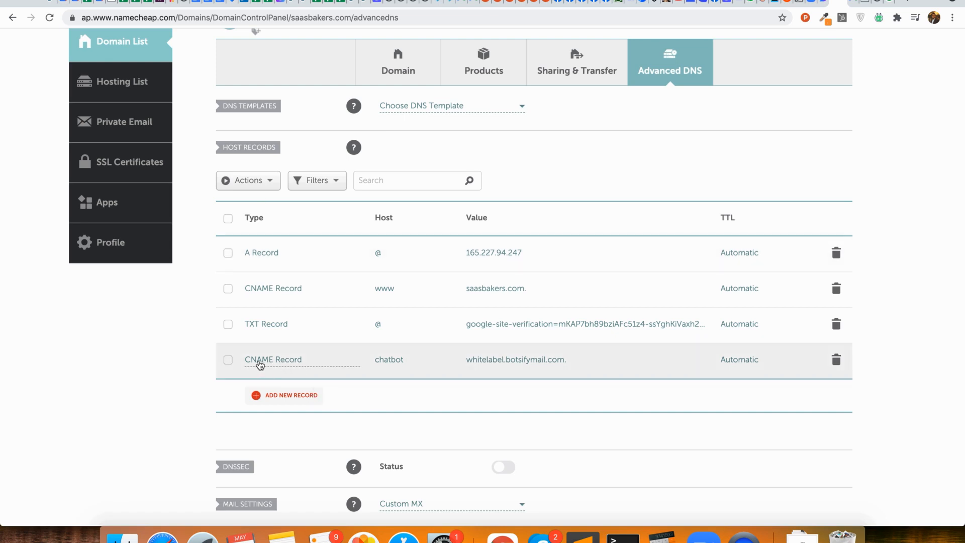
mouse_move(405, 362)
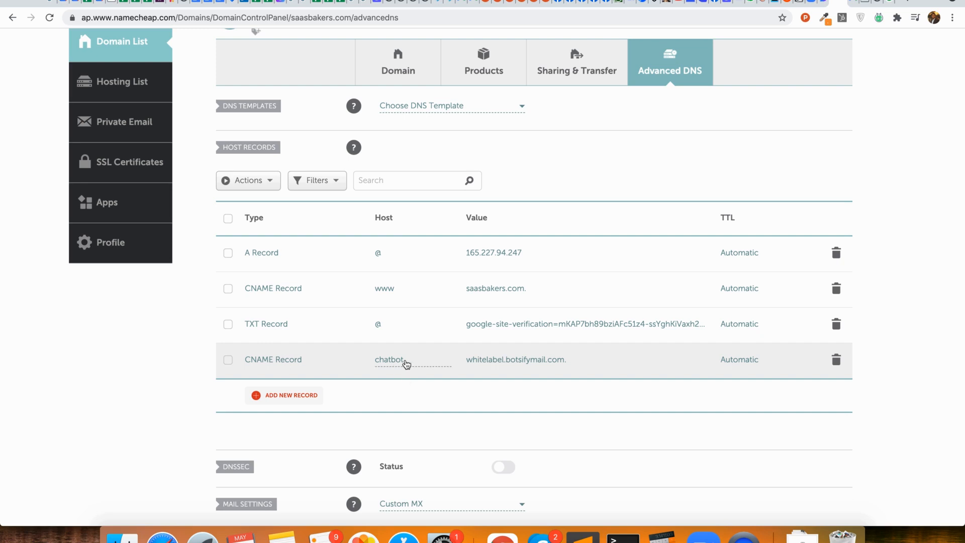
mouse_move(574, 362)
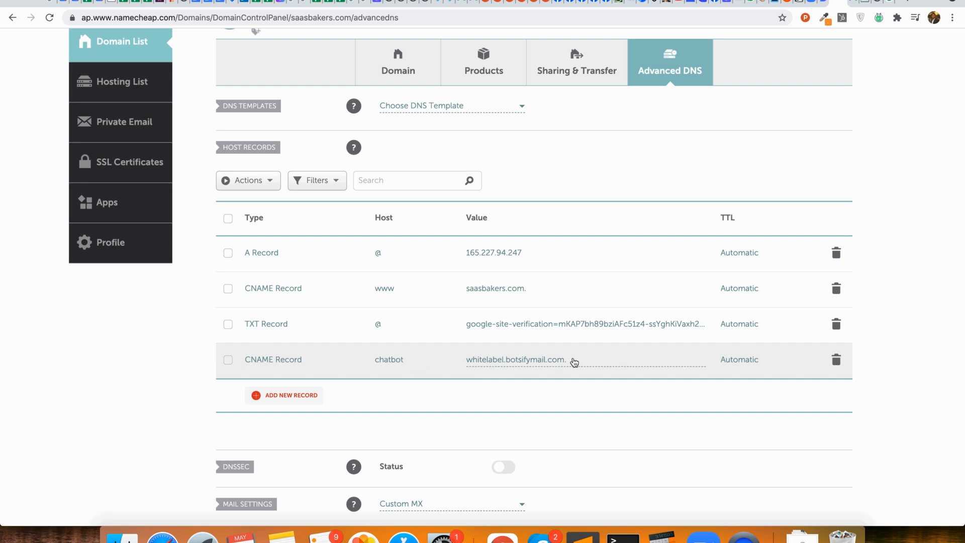
mouse_move(537, 365)
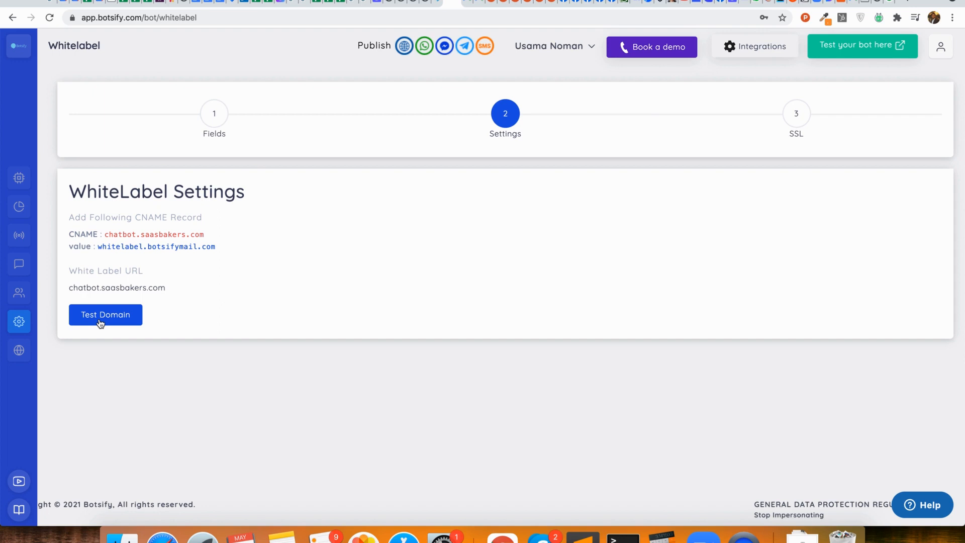
Test the chatbot.saasbakers.com domain and install SSL for it
click(105, 315)
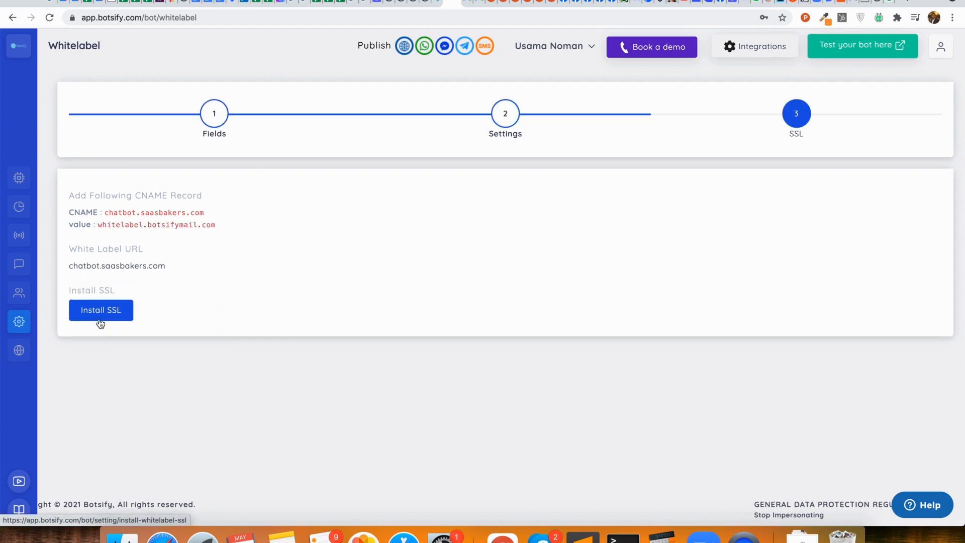
click(100, 309)
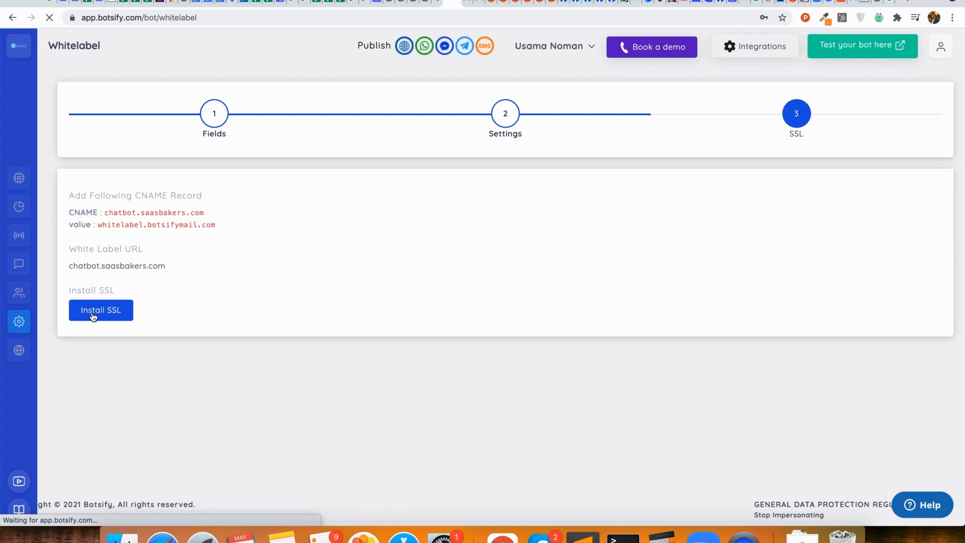
mouse_move(153, 271)
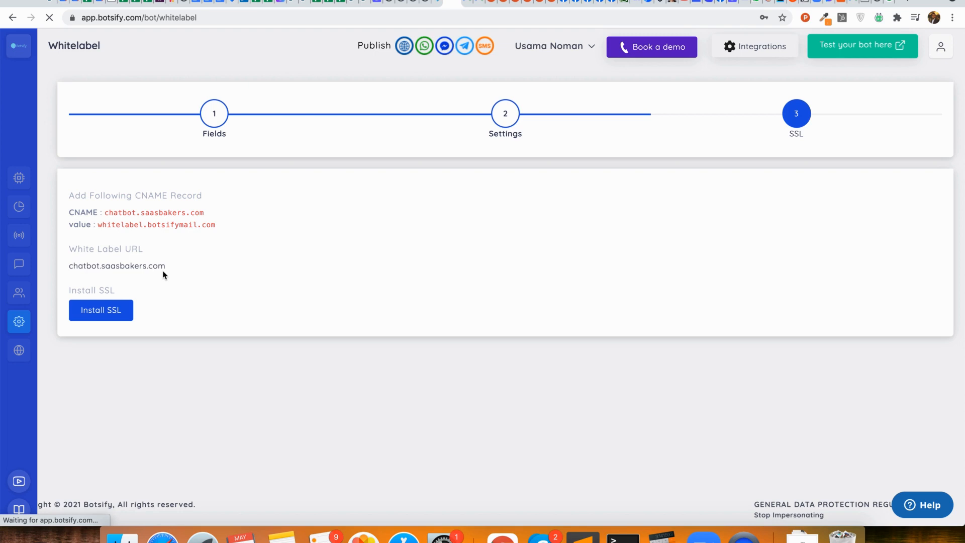
click(100, 310)
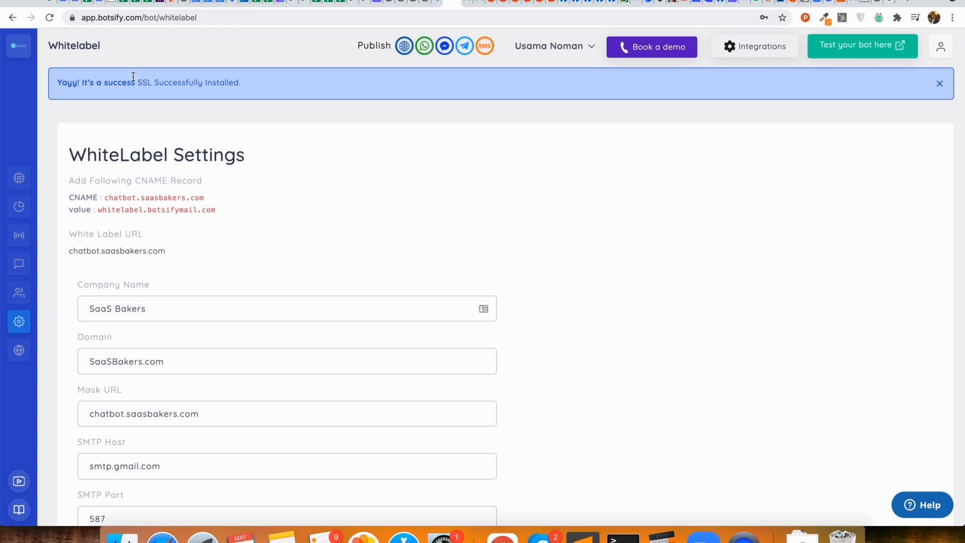
mouse_move(235, 133)
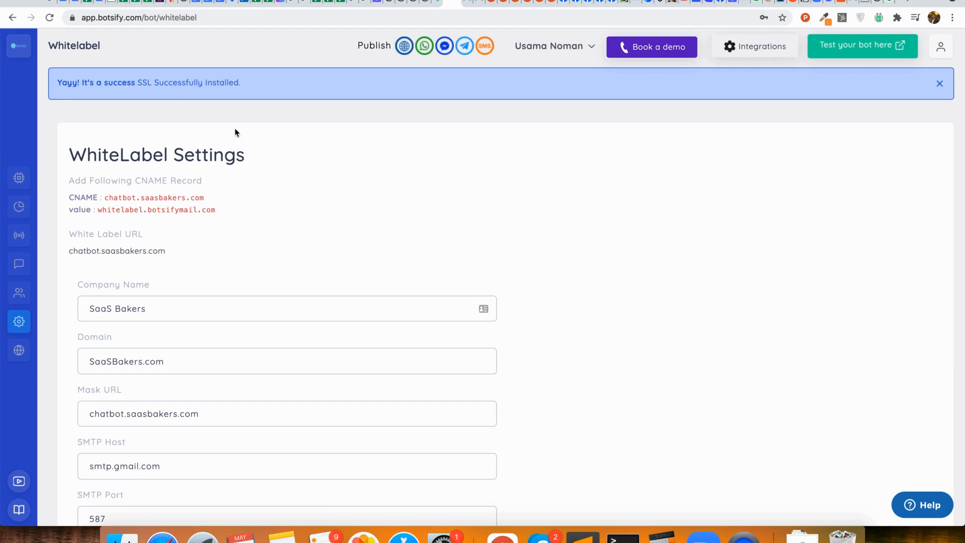
mouse_move(157, 526)
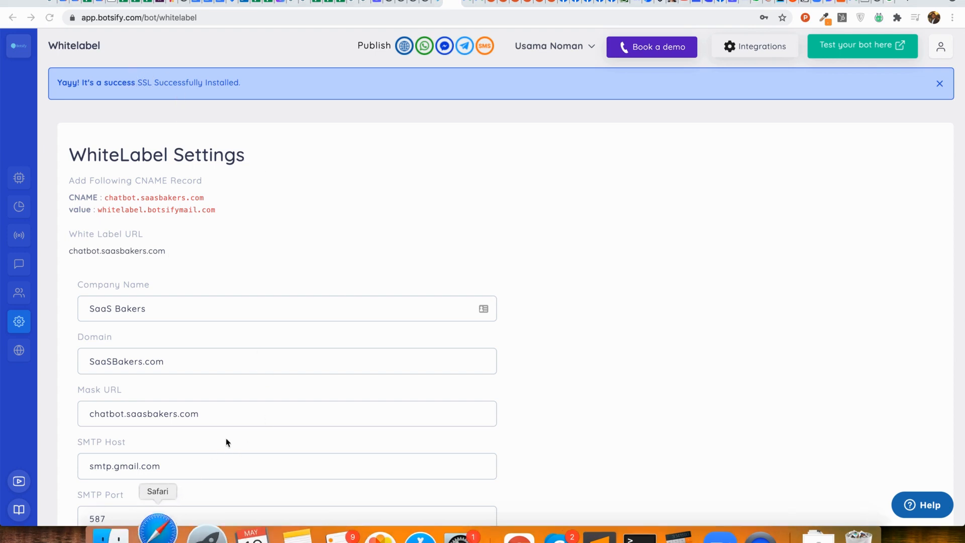
Bring the logo and brand colour fields into view
click(159, 526)
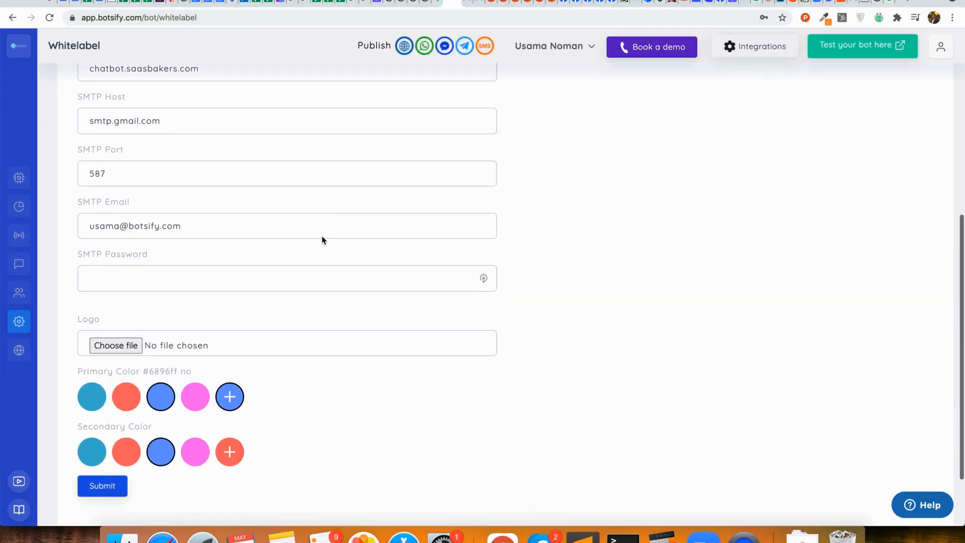
Attach baker.png from Downloads as the logo and resubmit the whitelabel form
click(116, 346)
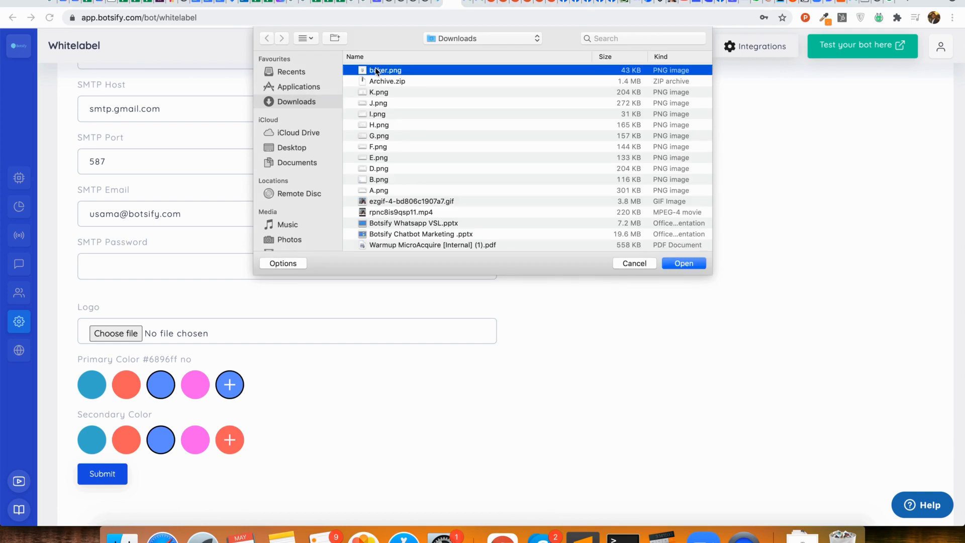
click(683, 263)
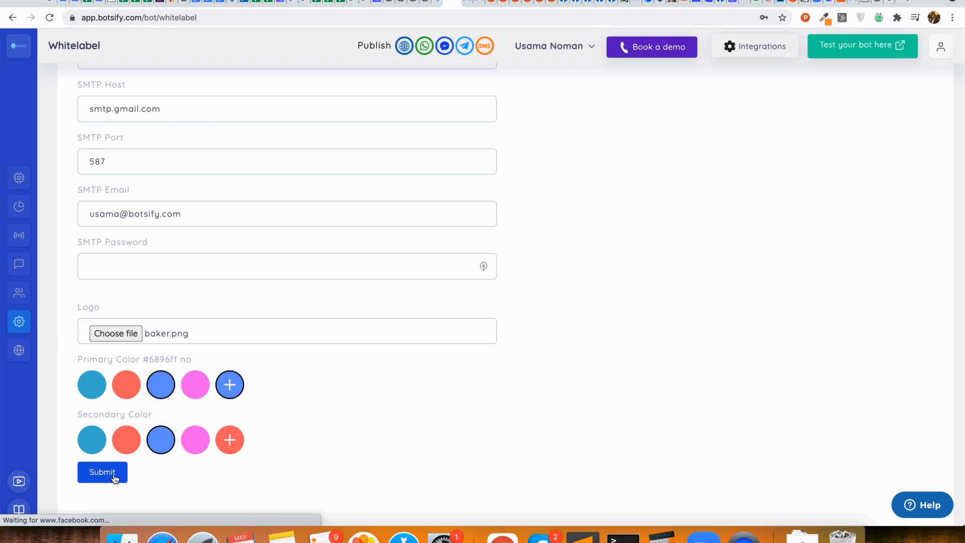
click(102, 472)
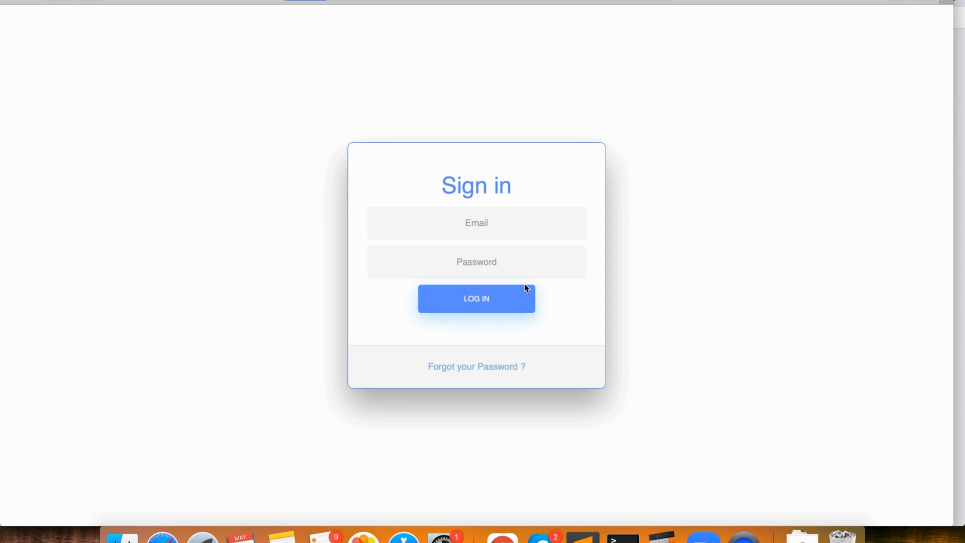
Reload the whitelabel sign-in page to confirm the Baker logo appears
click(476, 298)
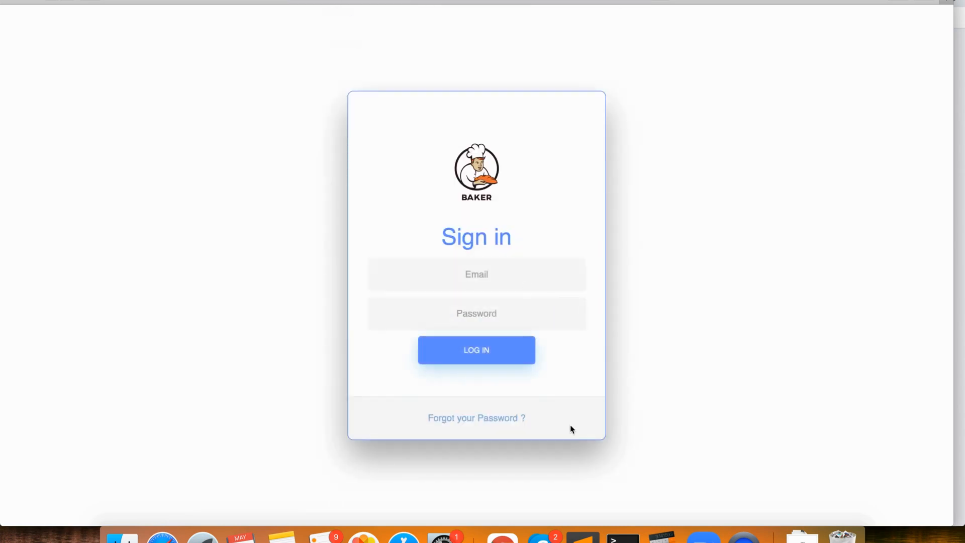
mouse_move(500, 531)
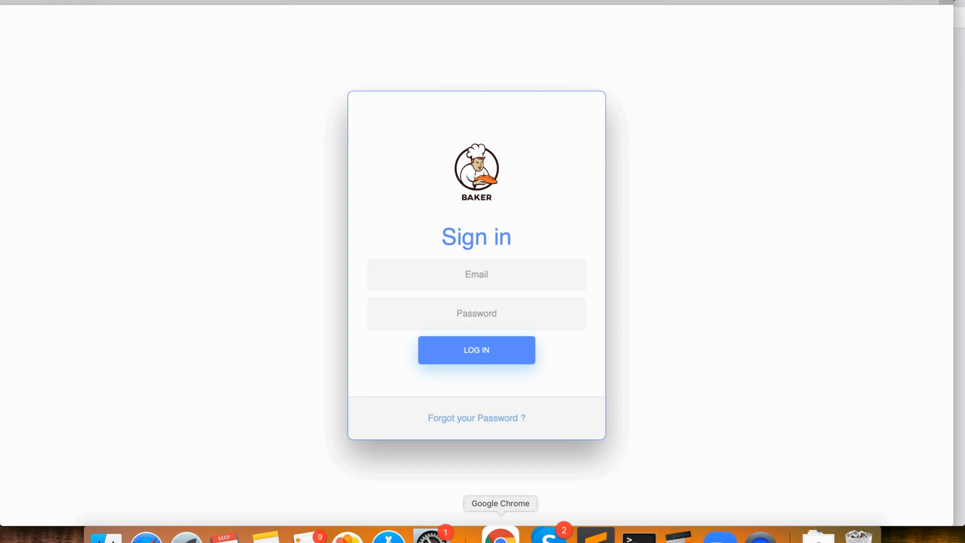
mouse_move(499, 309)
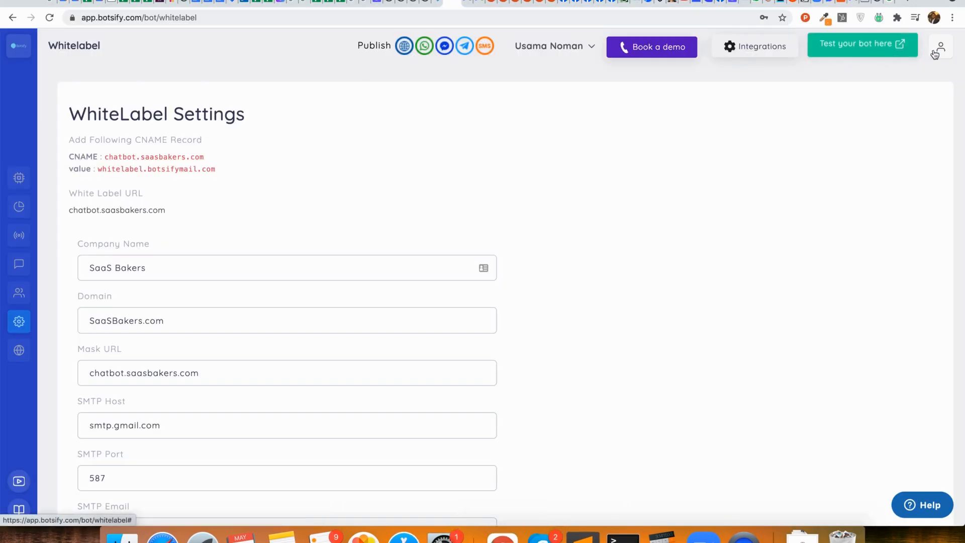
Go to Manage Sub Accounts from the profile menu and start a new sub account
click(939, 46)
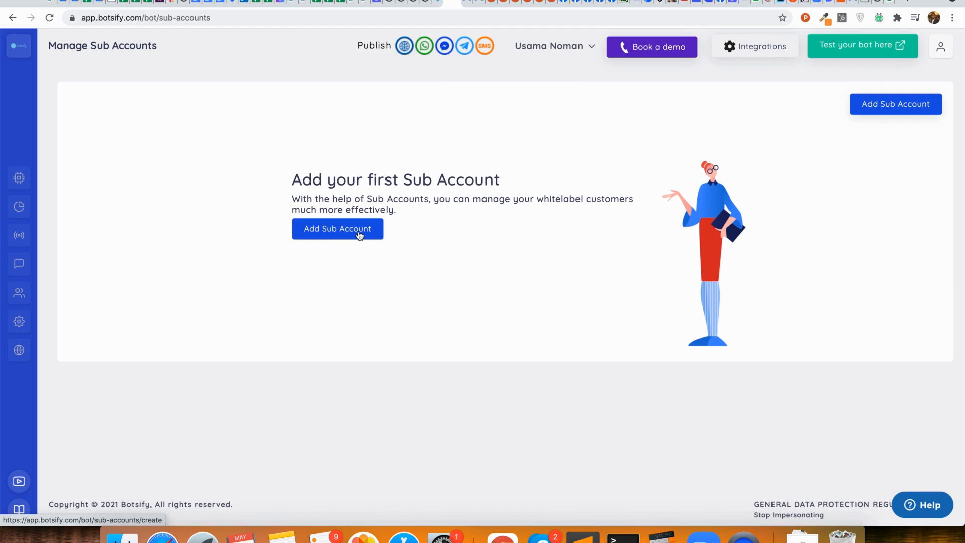
click(338, 228)
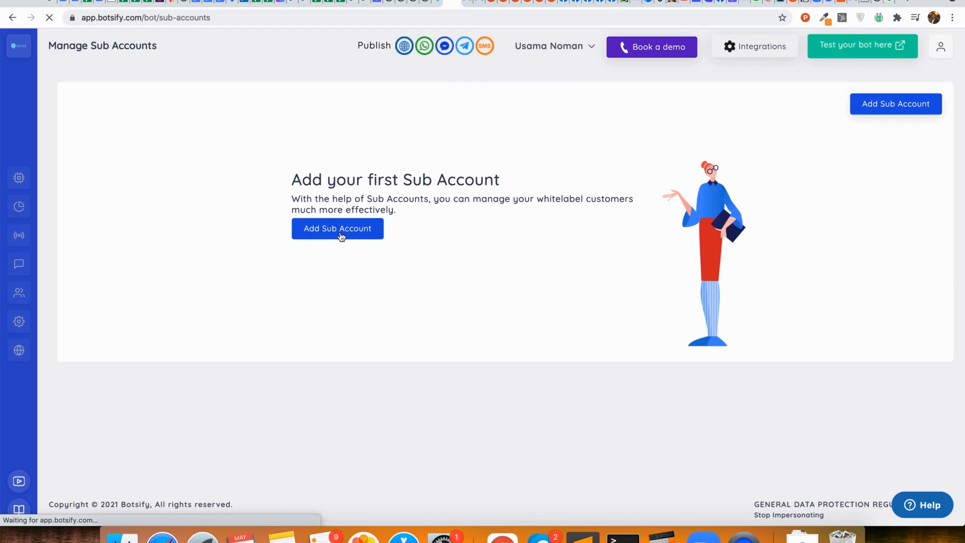
click(337, 228)
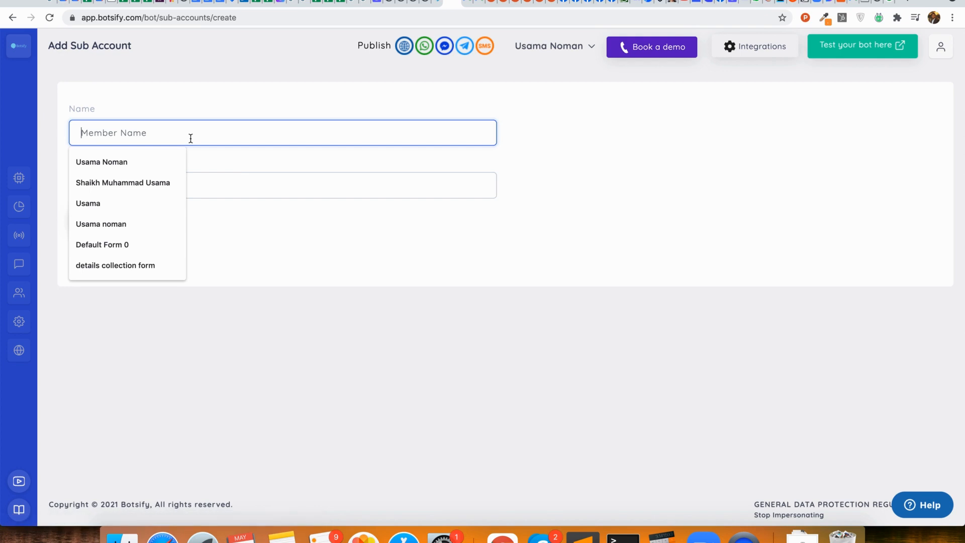
text(Usama)
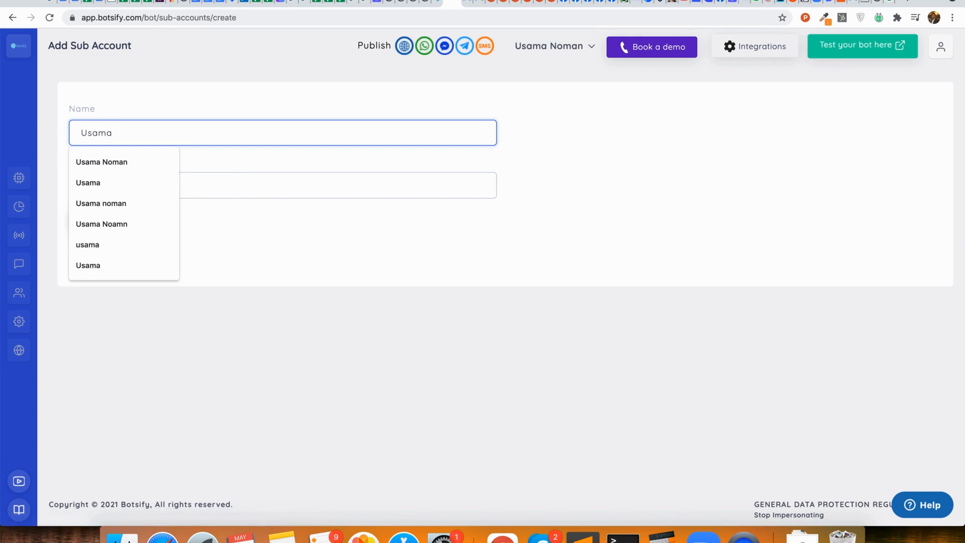
text(Saha)
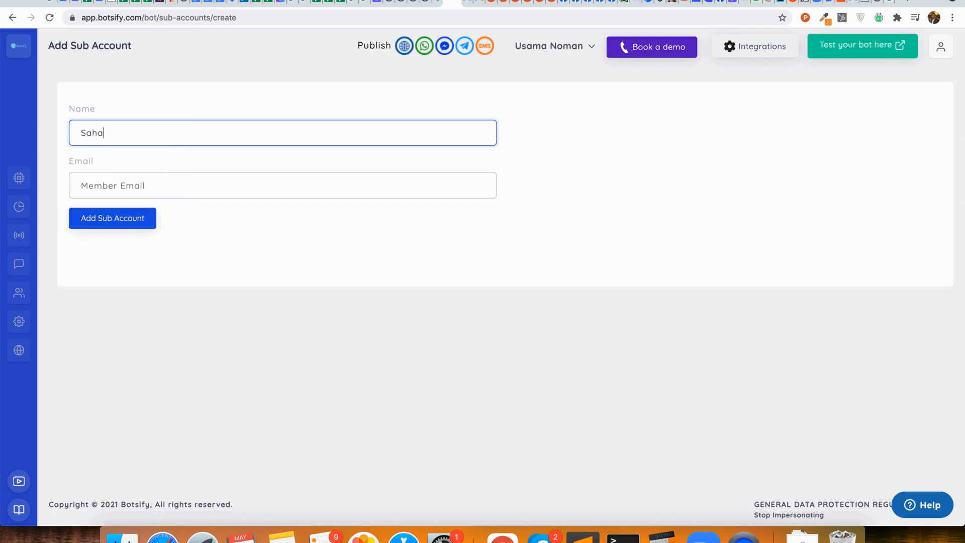
text(Shahroz)
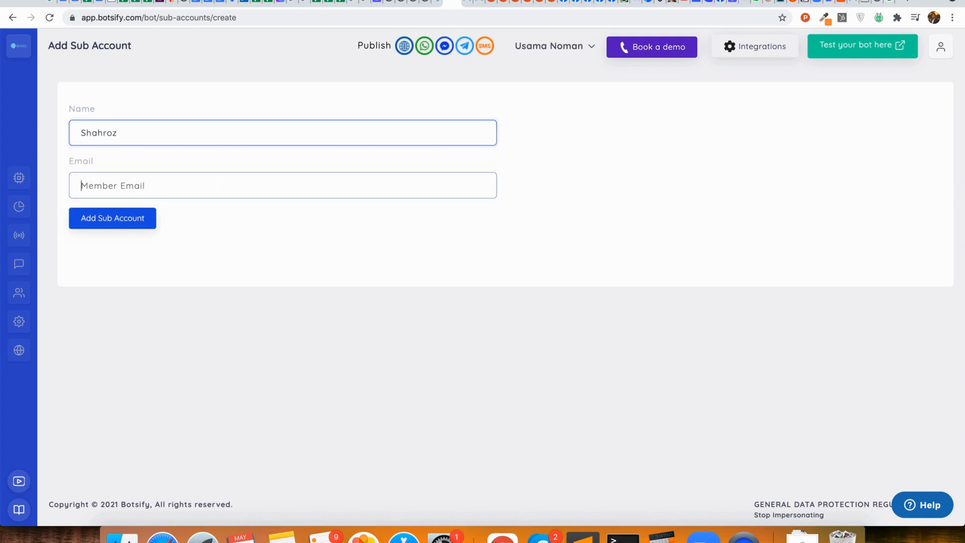
text(shahroz)
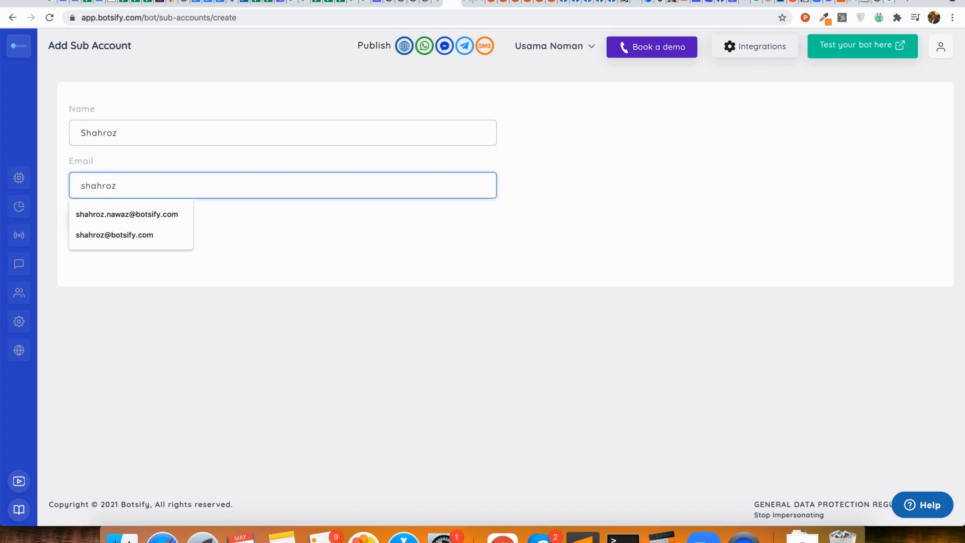
click(126, 214)
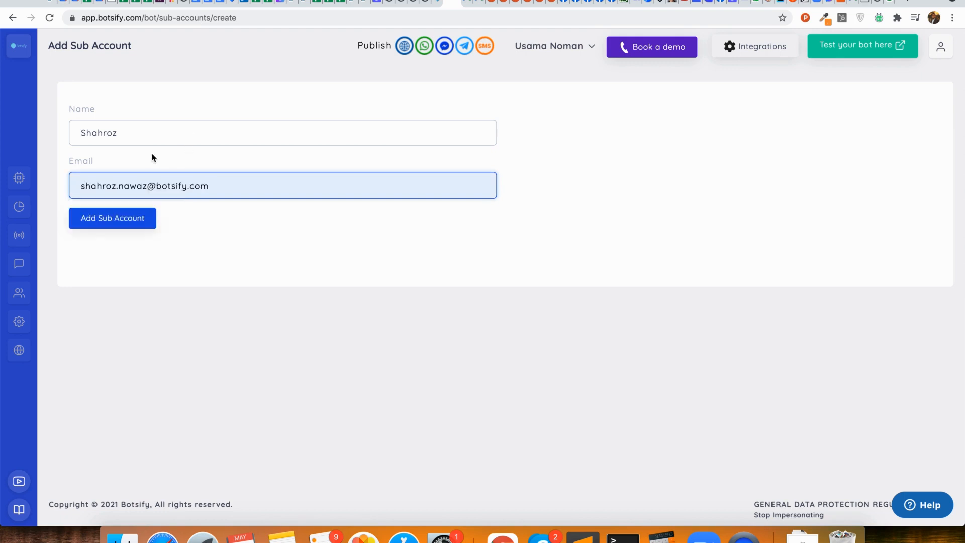
click(112, 217)
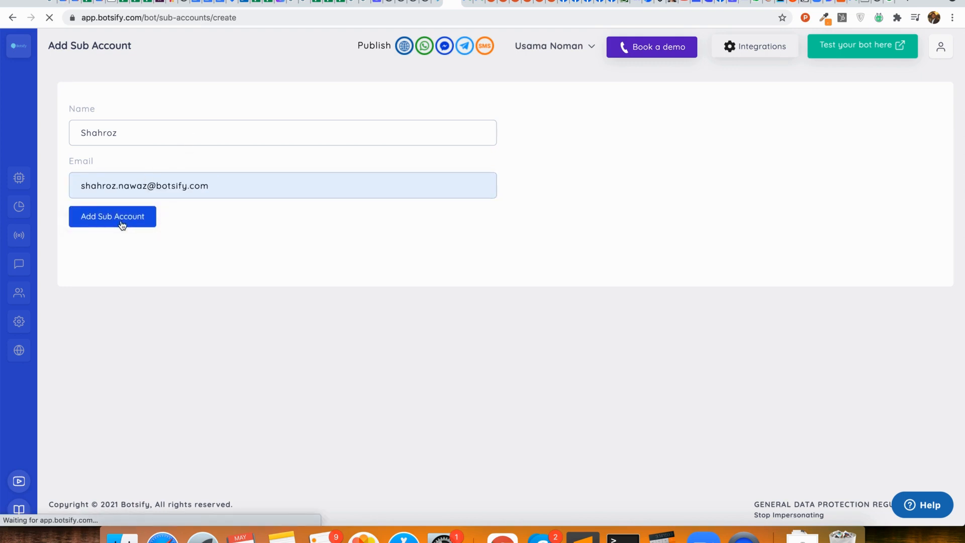
click(112, 216)
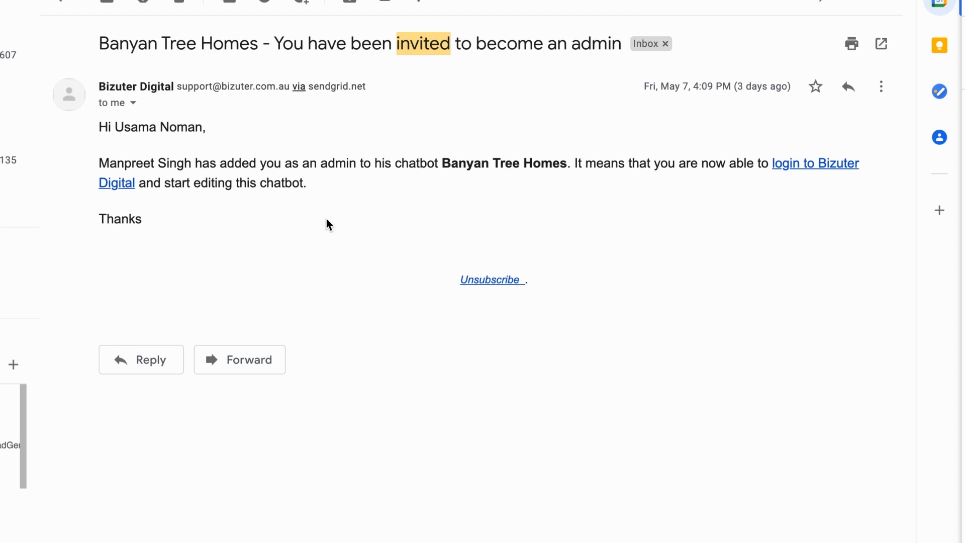
mouse_move(274, 208)
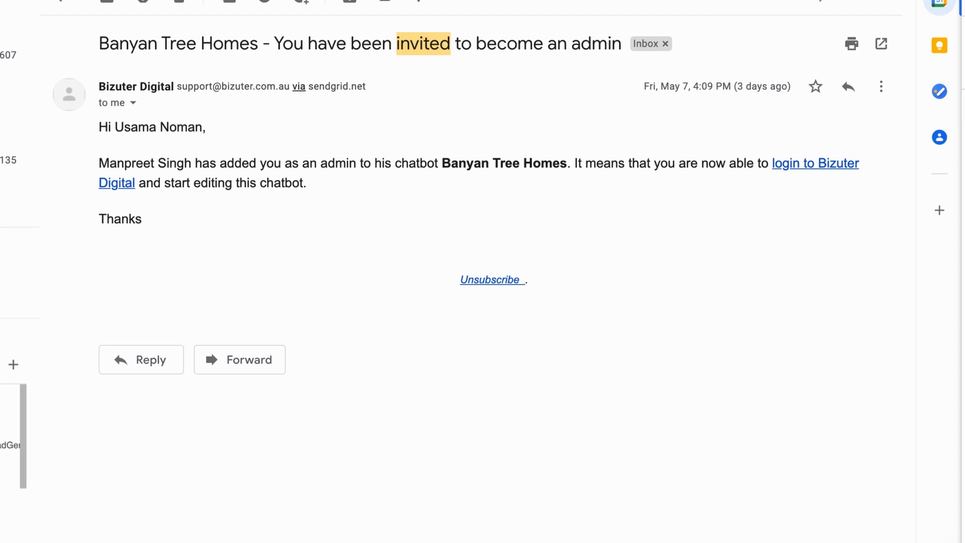
mouse_move(716, 83)
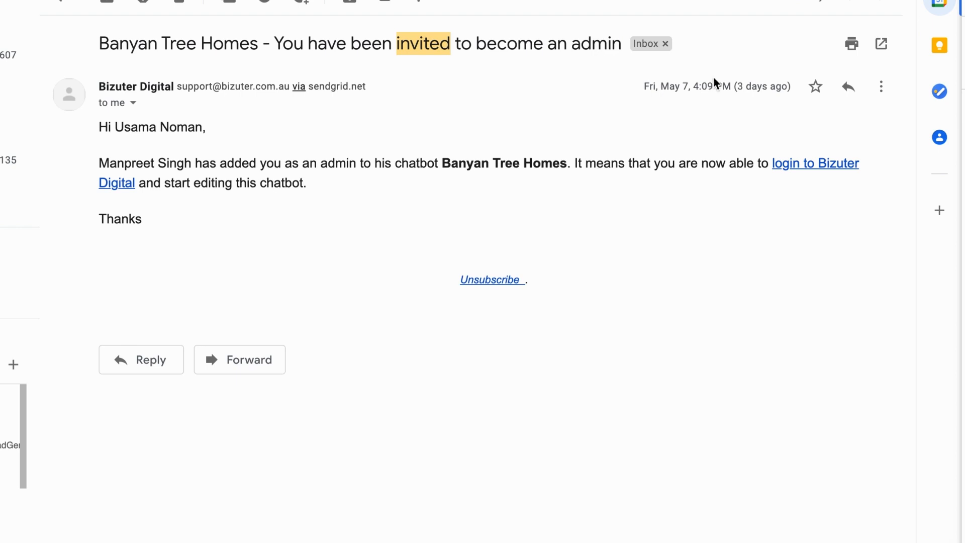
mouse_move(628, 156)
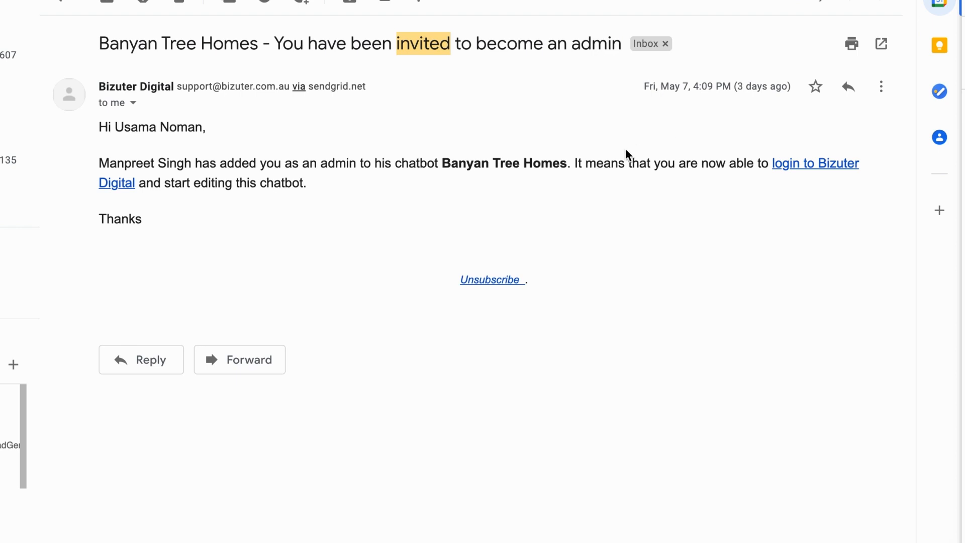